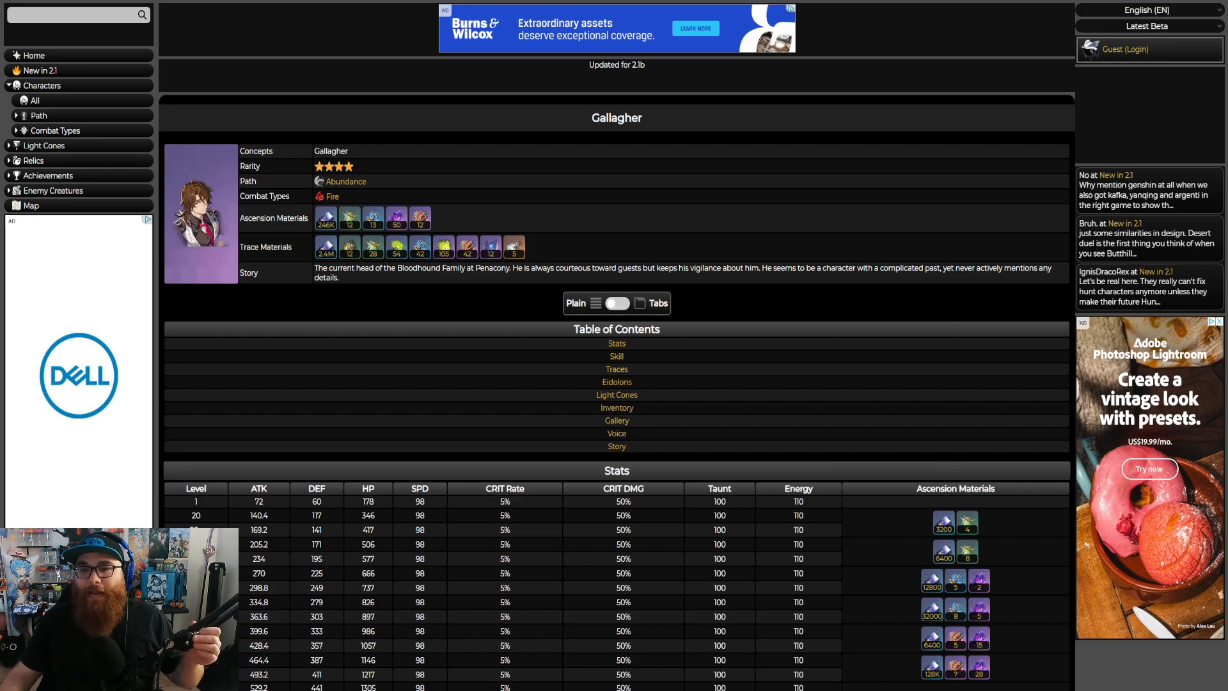
{"action": "mouse_move", "coordinate": [350, 218]}
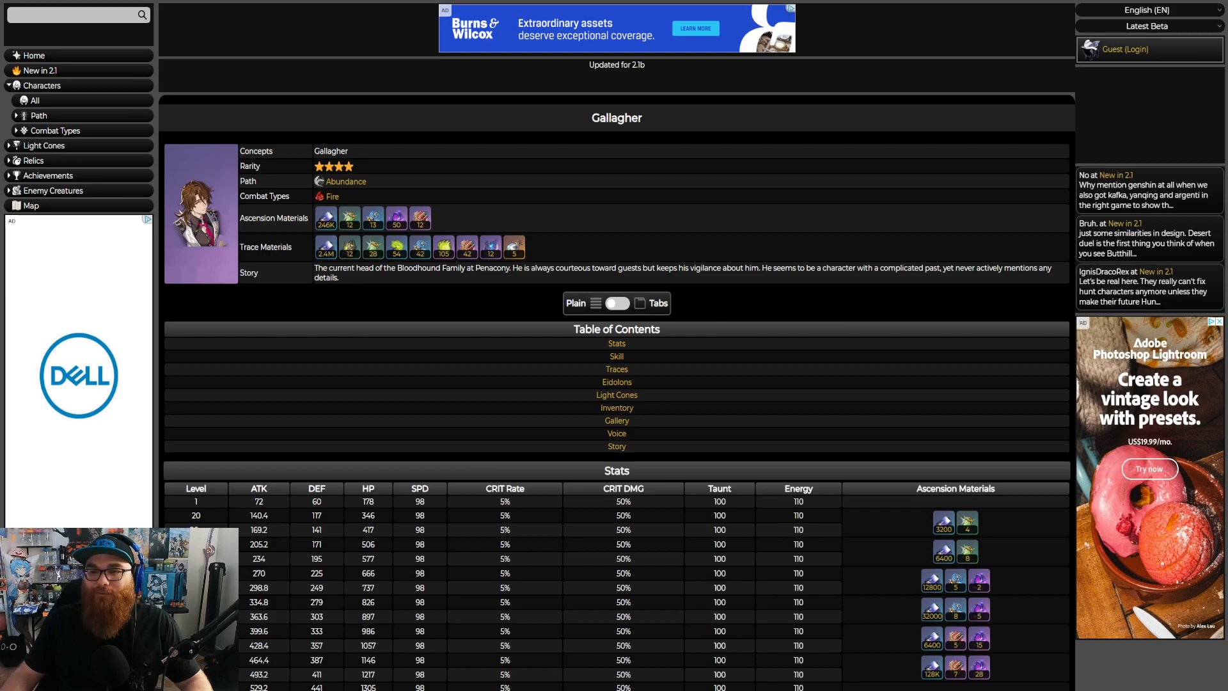
{"action": "mouse_move", "coordinate": [514, 247]}
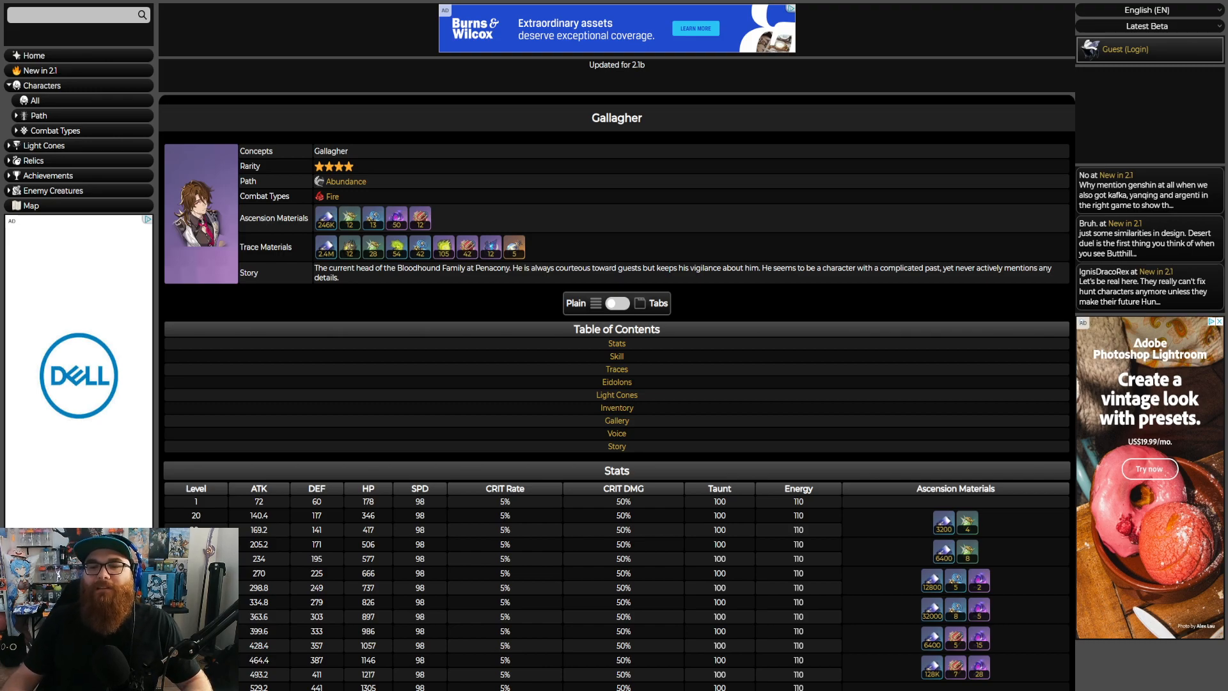
Scroll through Gallagher's Skill section to read Champagne Etiquette, Tipsy Tussle, talent, technique and Nectar Blitz entries.
{"action": "scroll", "scroll_direction": "down", "scroll_amount": 3}
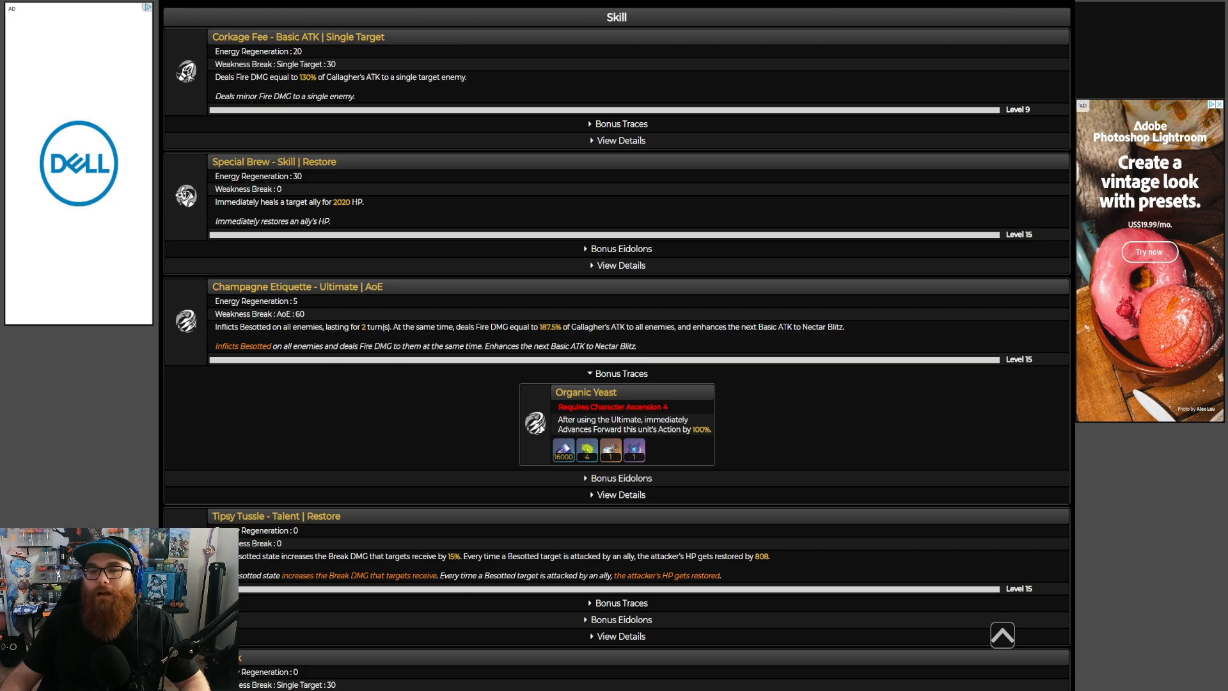
{"action": "scroll", "scroll_direction": "down", "scroll_amount": 3}
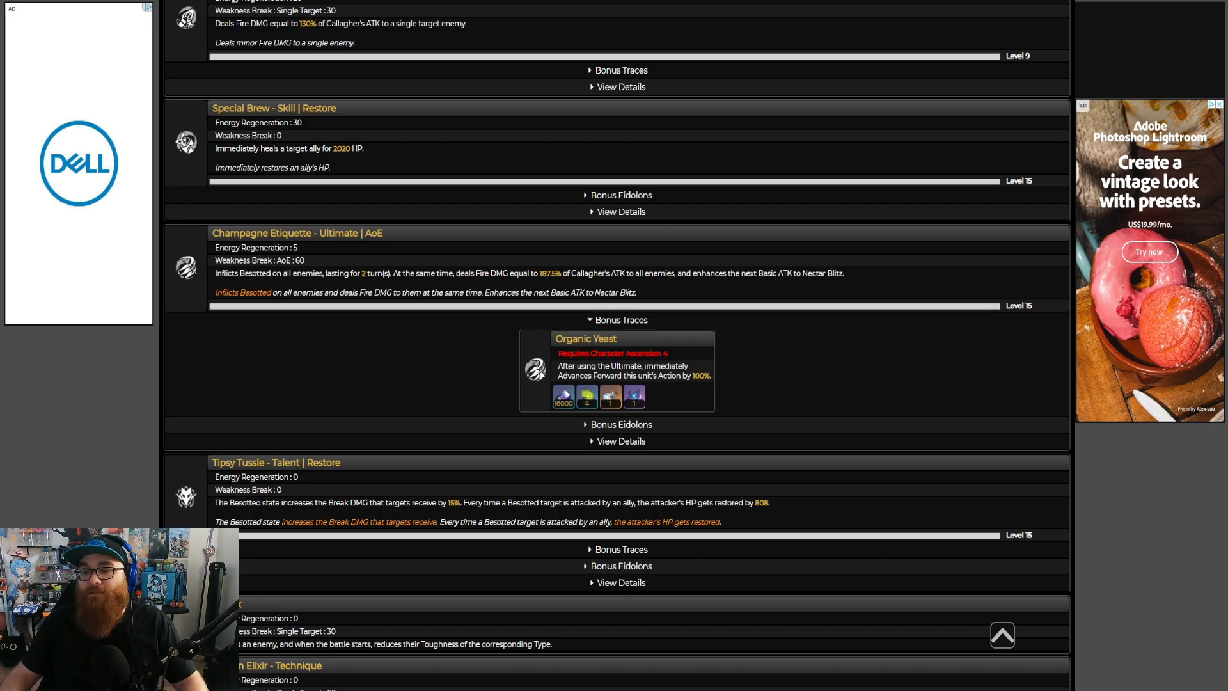
{"action": "scroll", "scroll_direction": "down", "scroll_amount": 3}
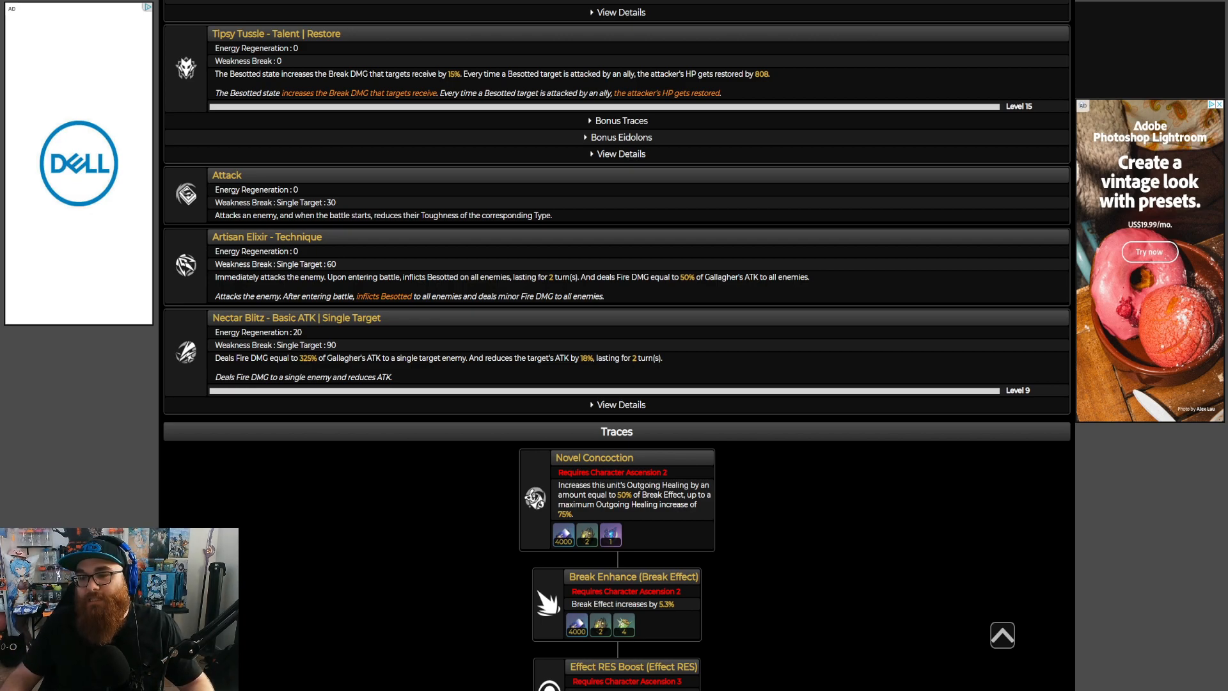
{"action": "scroll", "scroll_direction": "up", "scroll_amount": 3}
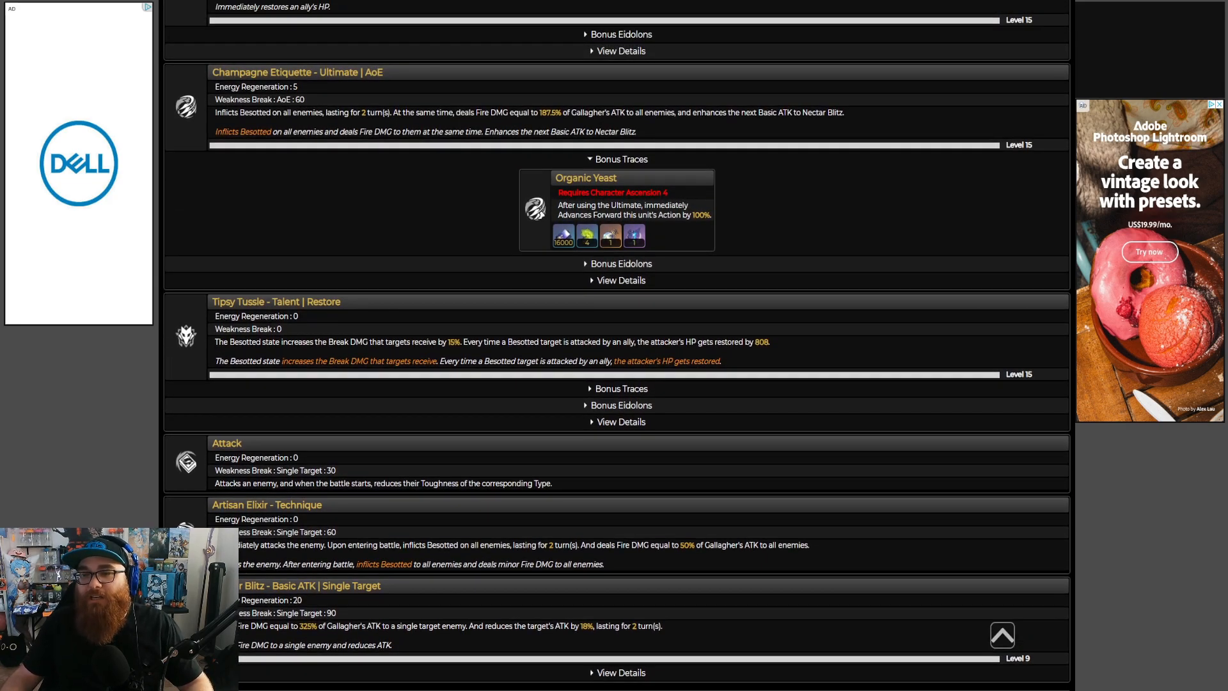
{"action": "scroll", "scroll_direction": "up", "scroll_amount": 3}
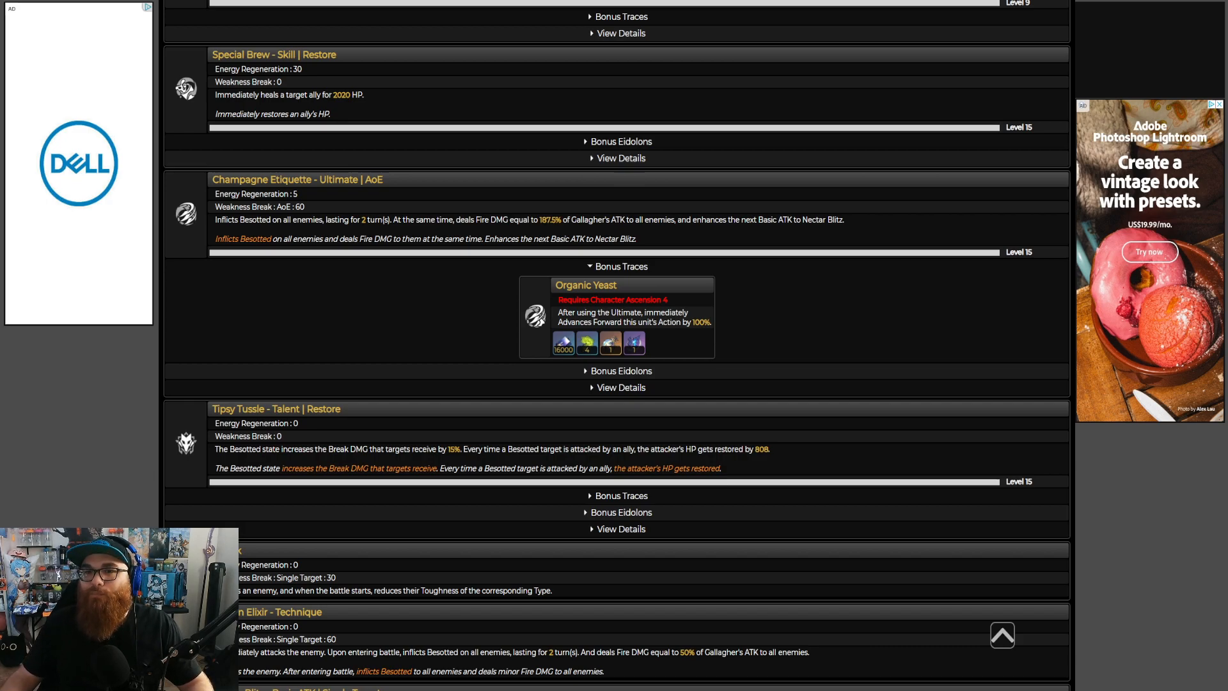
{"action": "scroll", "scroll_direction": "down", "scroll_amount": 3}
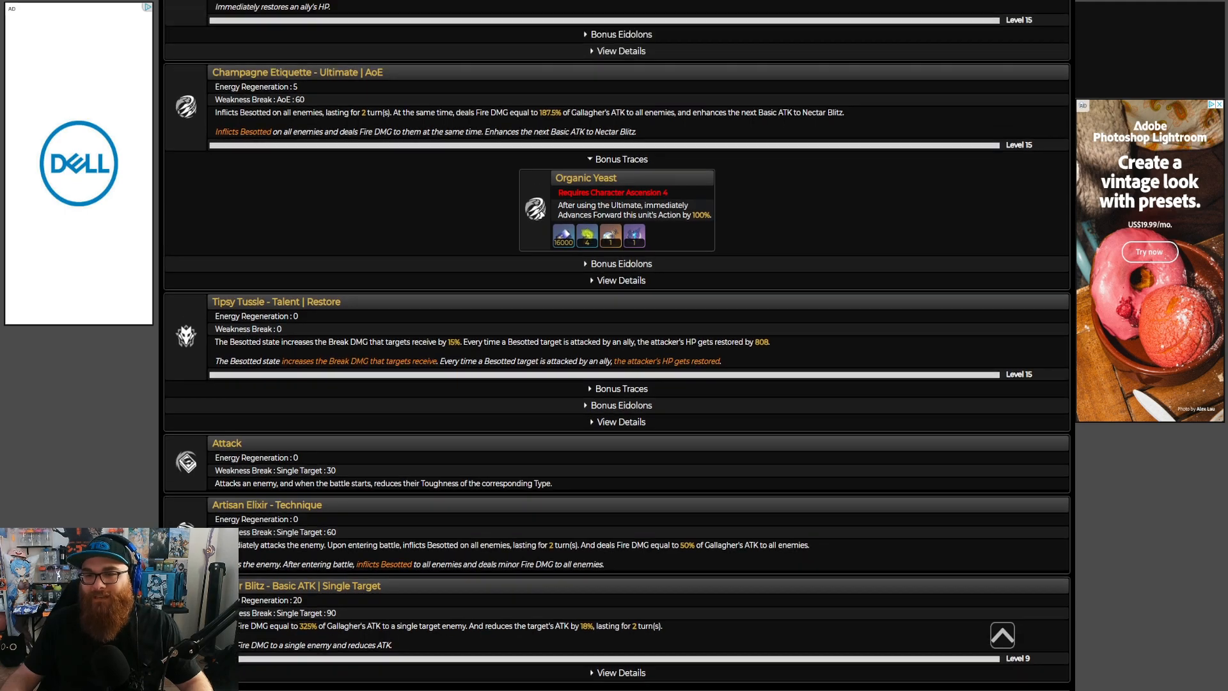
{"action": "scroll", "scroll_direction": "down", "scroll_amount": 3}
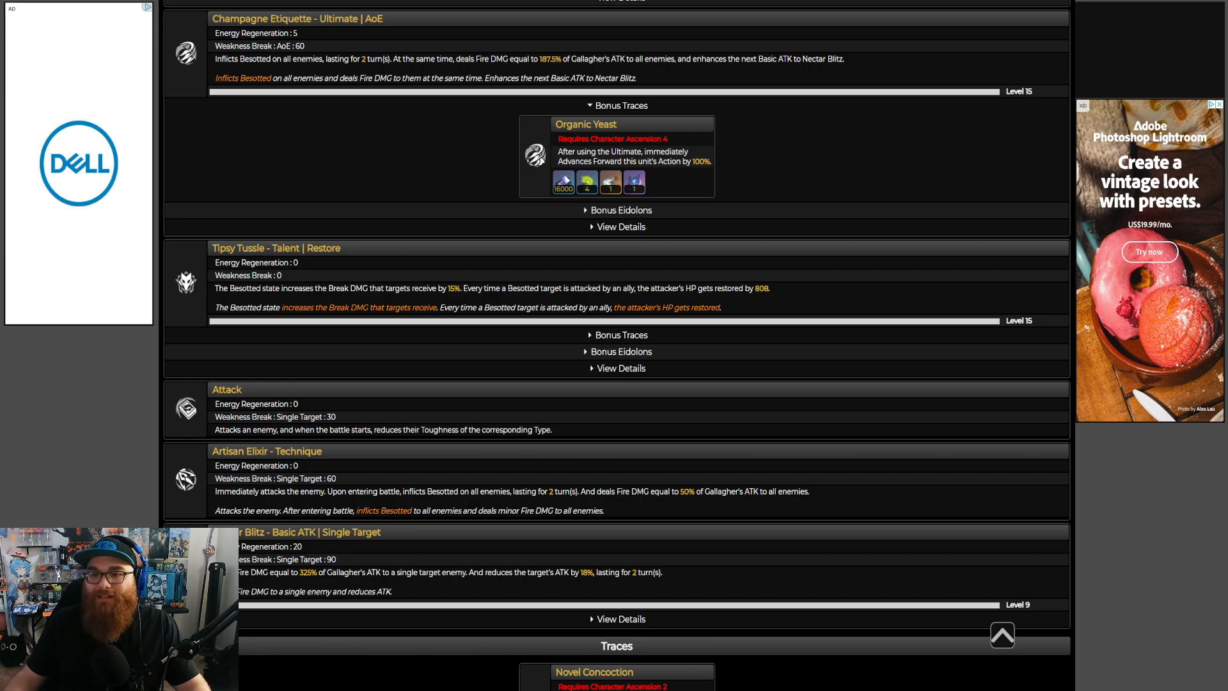
Expand Tipsy Tussle's Bonus Traces to reveal Novel Concoction and its materials, then return to the page top.
{"action": "left_click", "coordinate": [621, 334]}
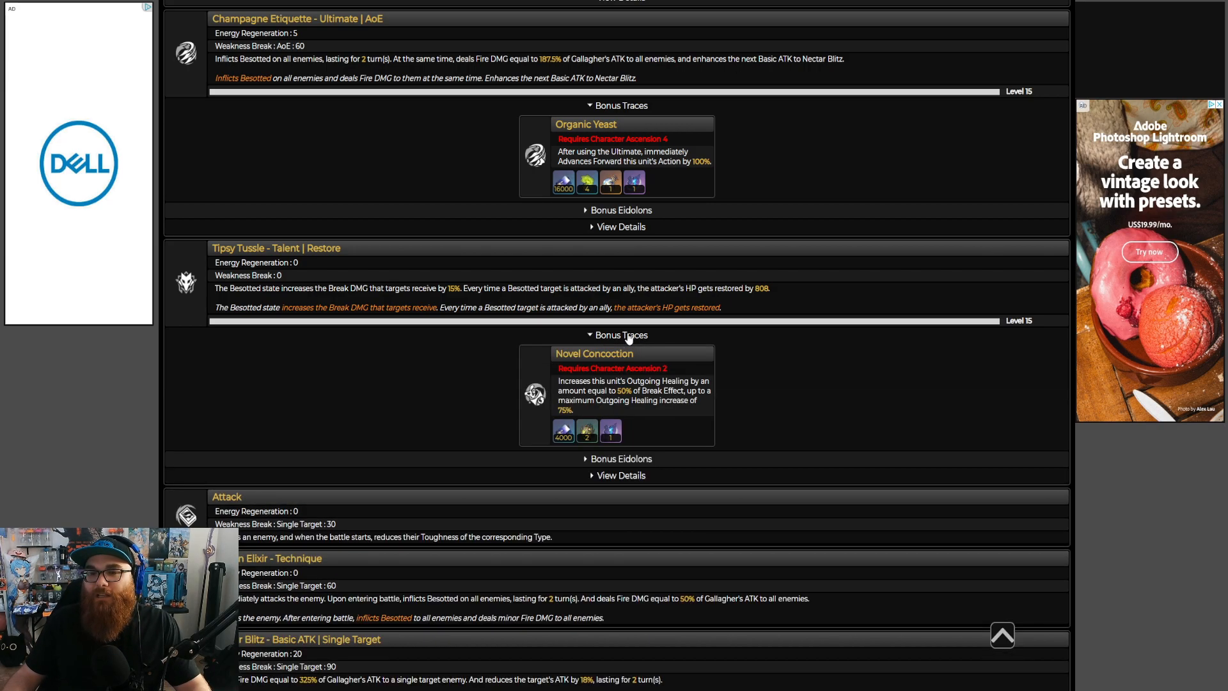
{"action": "scroll", "scroll_direction": "down", "scroll_amount": 3}
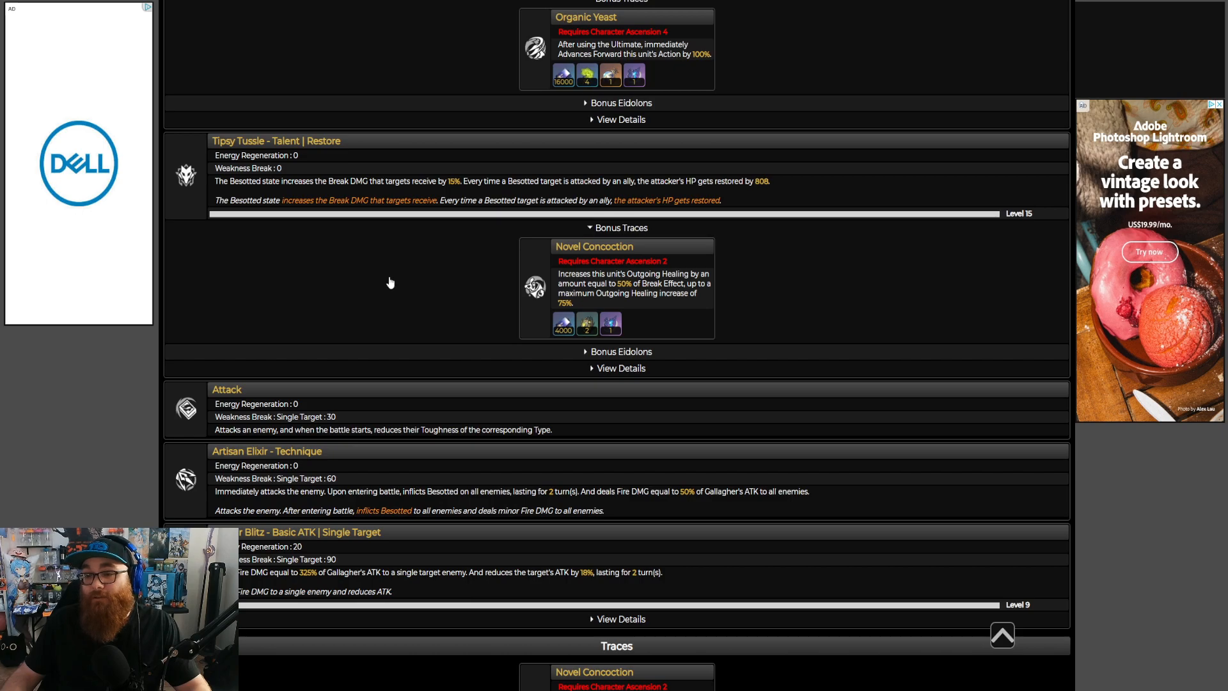
{"action": "mouse_move", "coordinate": [684, 314]}
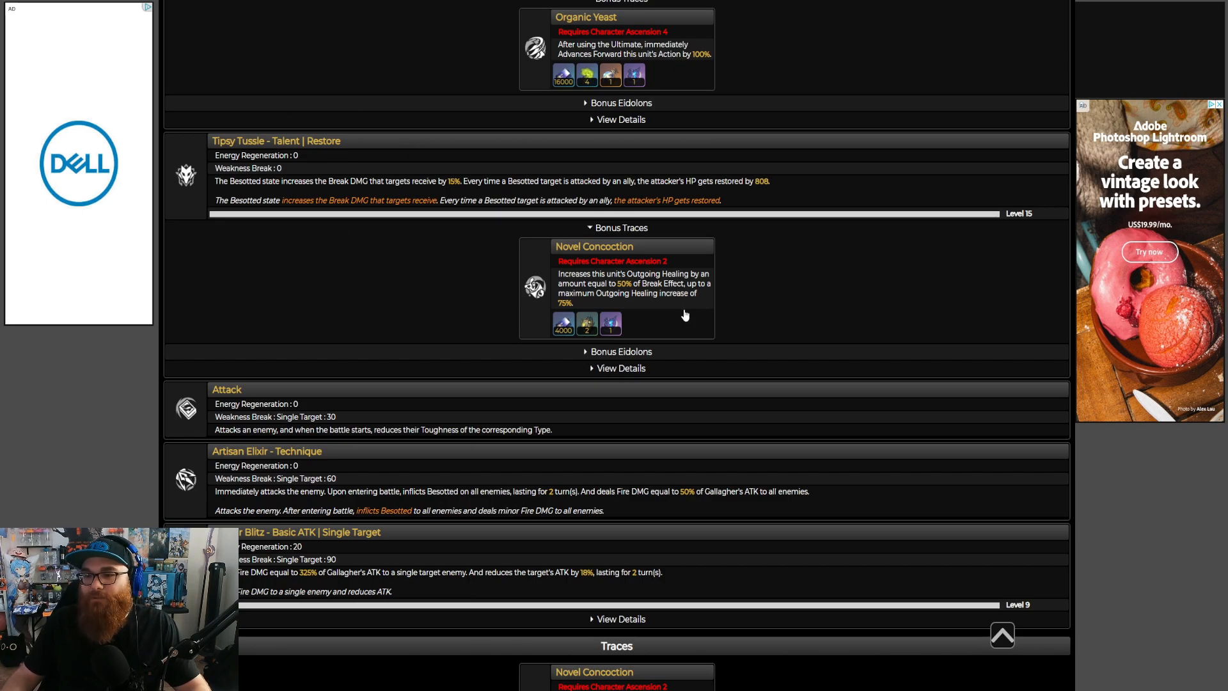
{"action": "mouse_move", "coordinate": [609, 296]}
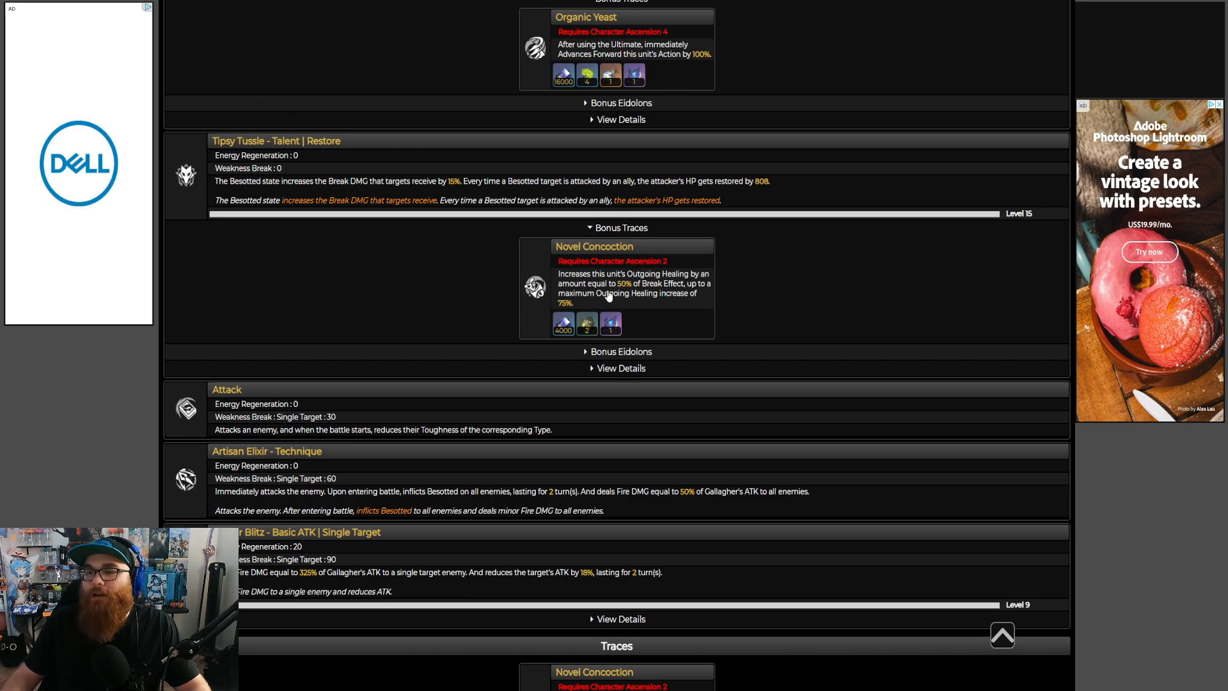
{"action": "mouse_move", "coordinate": [720, 295]}
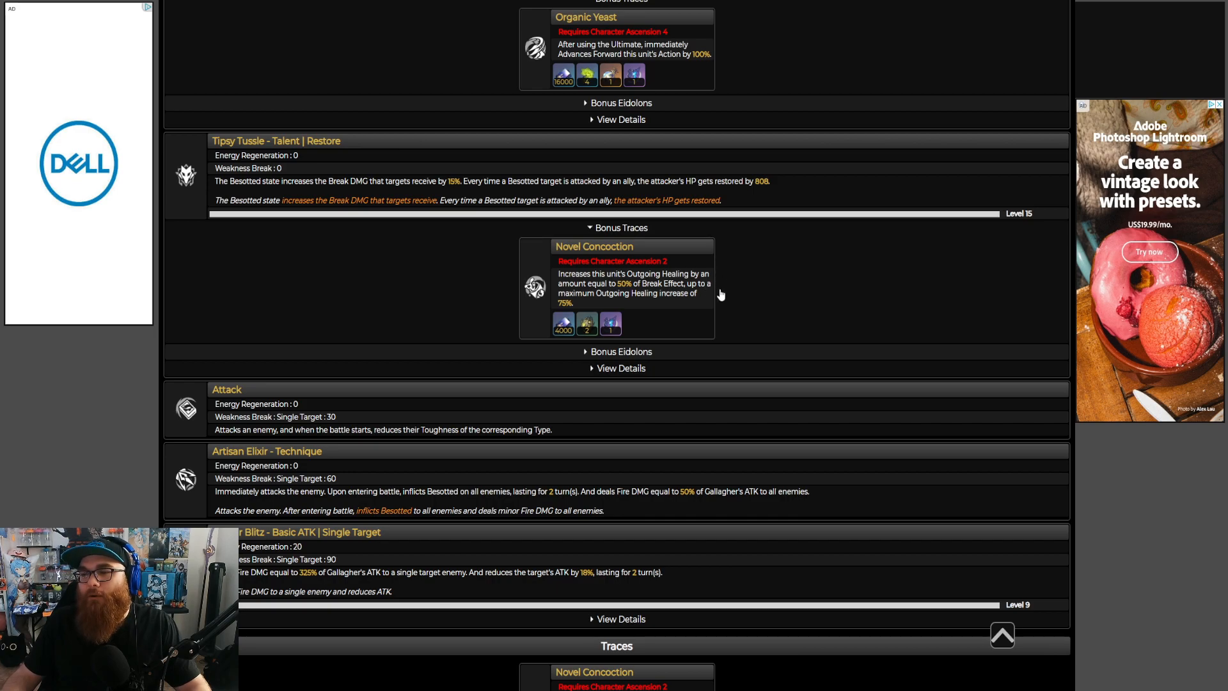
{"action": "mouse_move", "coordinate": [626, 290]}
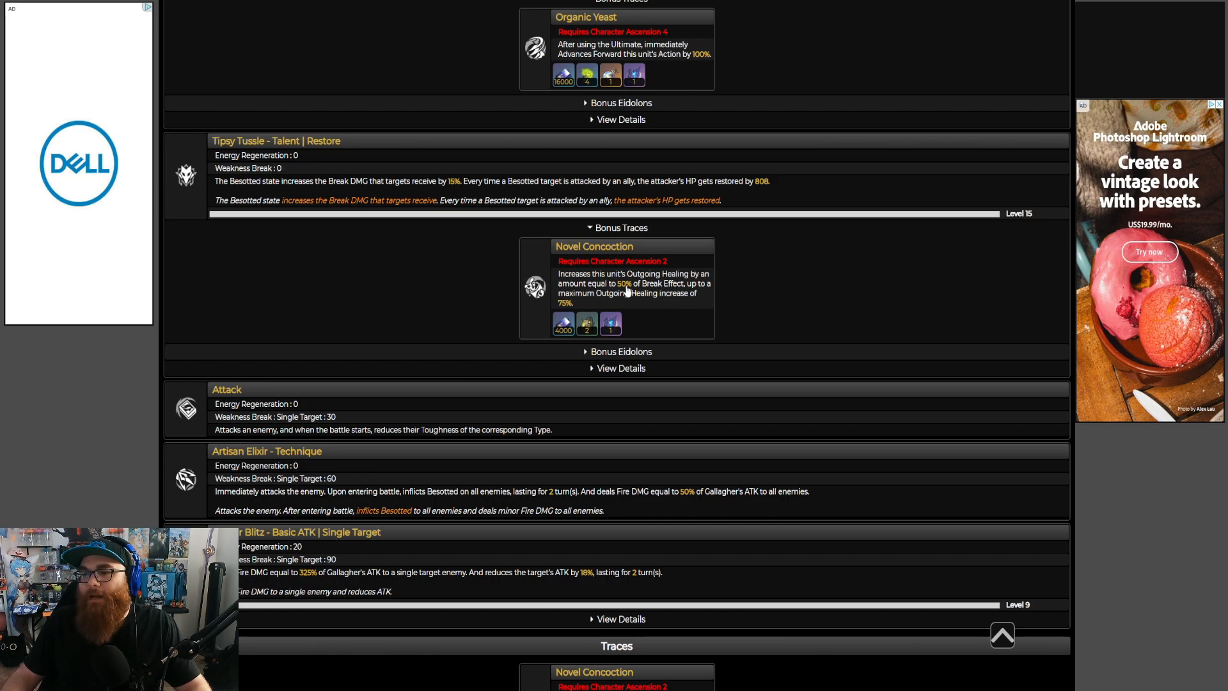
{"action": "mouse_move", "coordinate": [702, 292]}
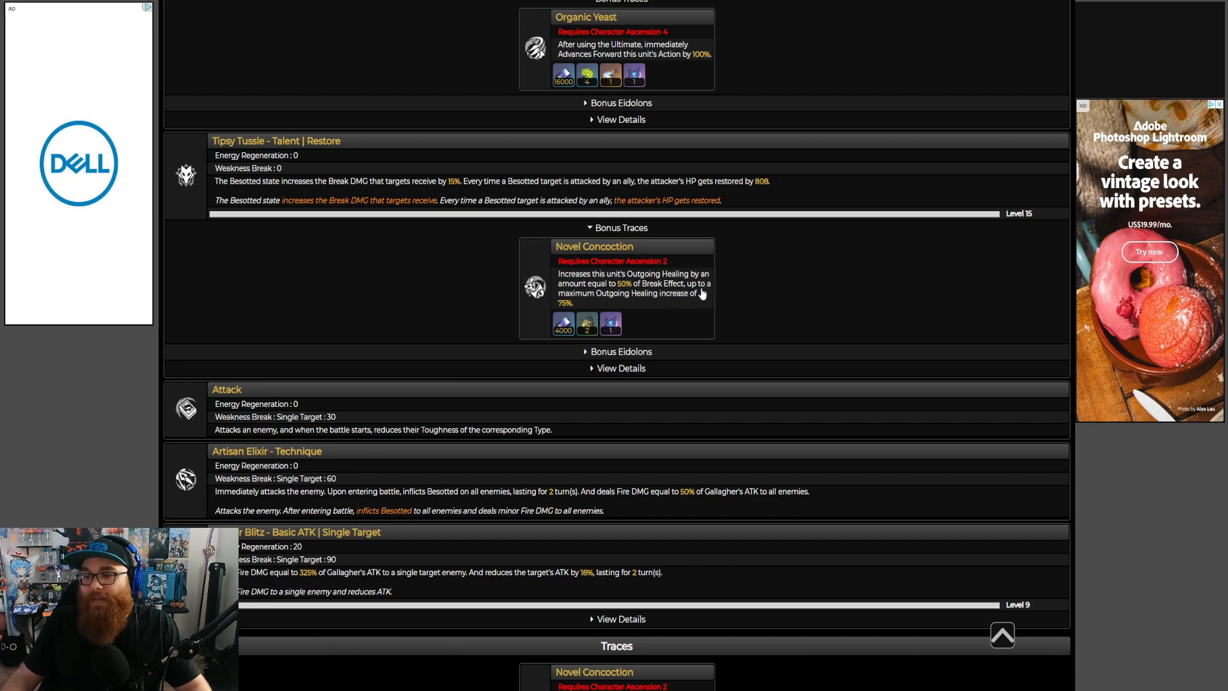
{"action": "mouse_move", "coordinate": [689, 344]}
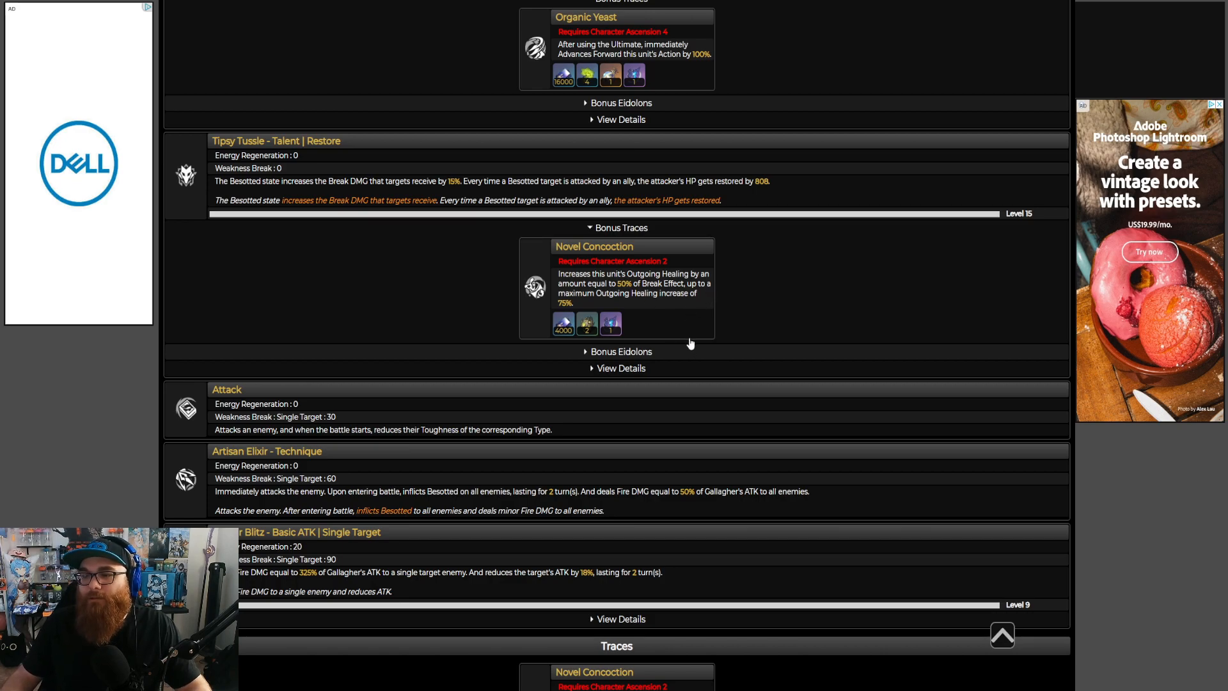
{"action": "mouse_move", "coordinate": [669, 294]}
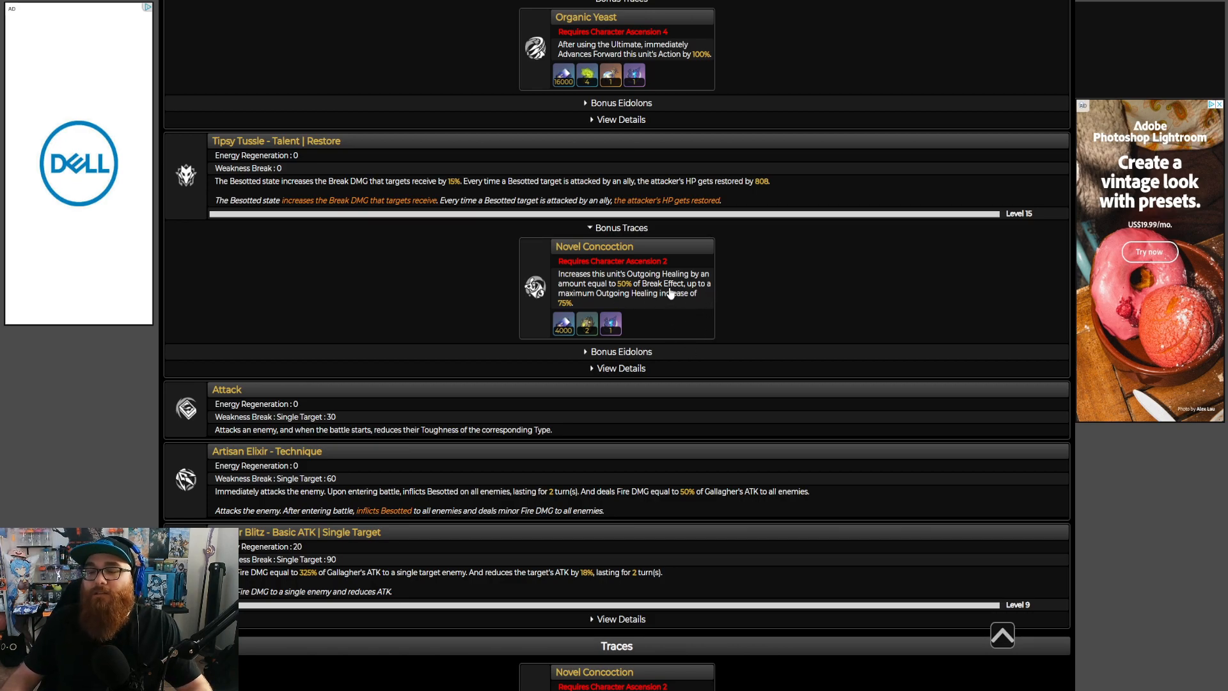
{"action": "scroll", "scroll_direction": "down", "scroll_amount": 3}
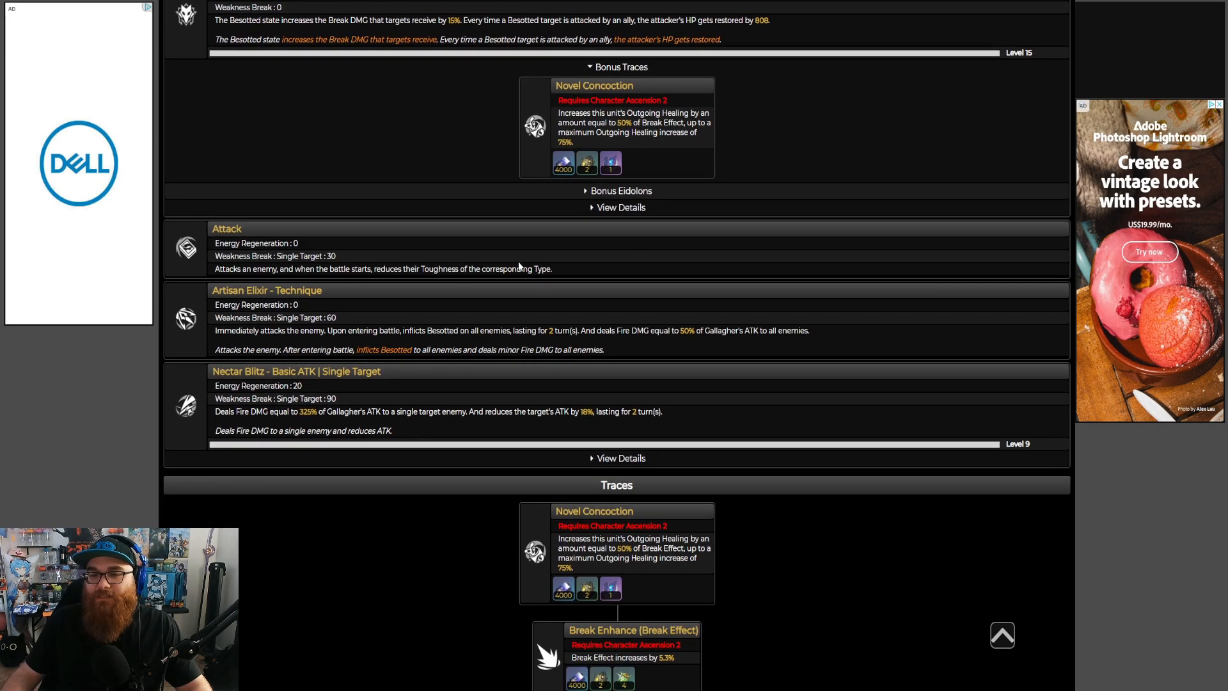
{"action": "scroll", "scroll_direction": "down", "scroll_amount": 3}
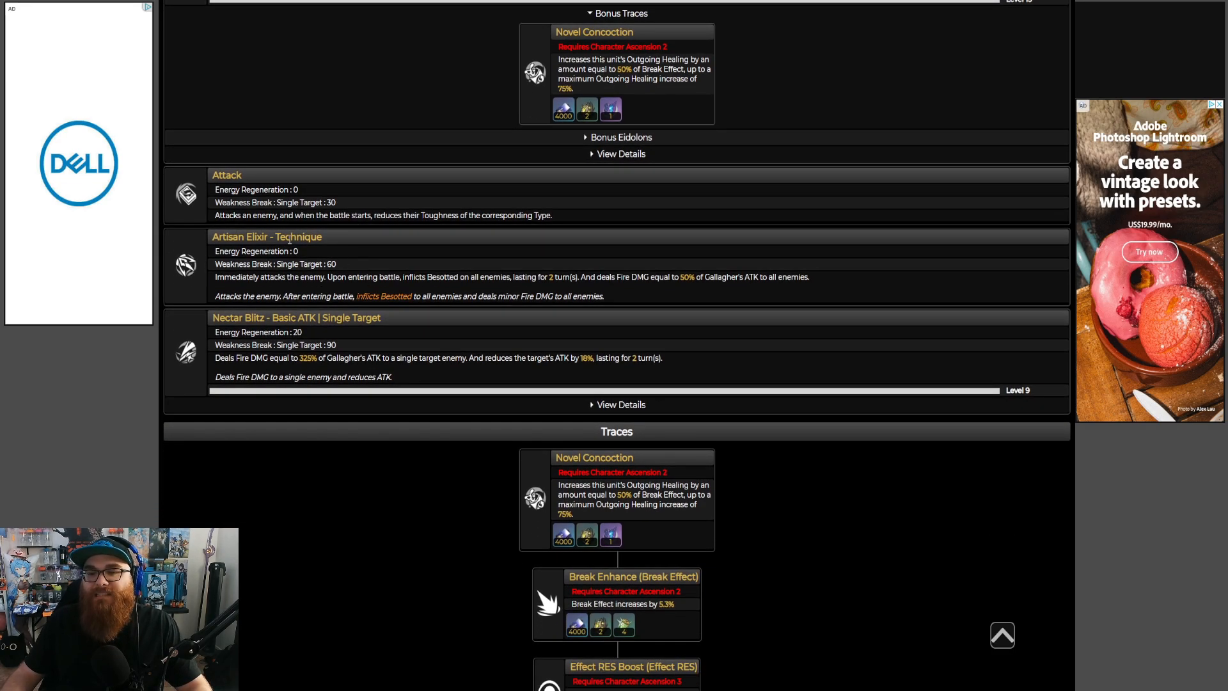
{"action": "mouse_move", "coordinate": [252, 264]}
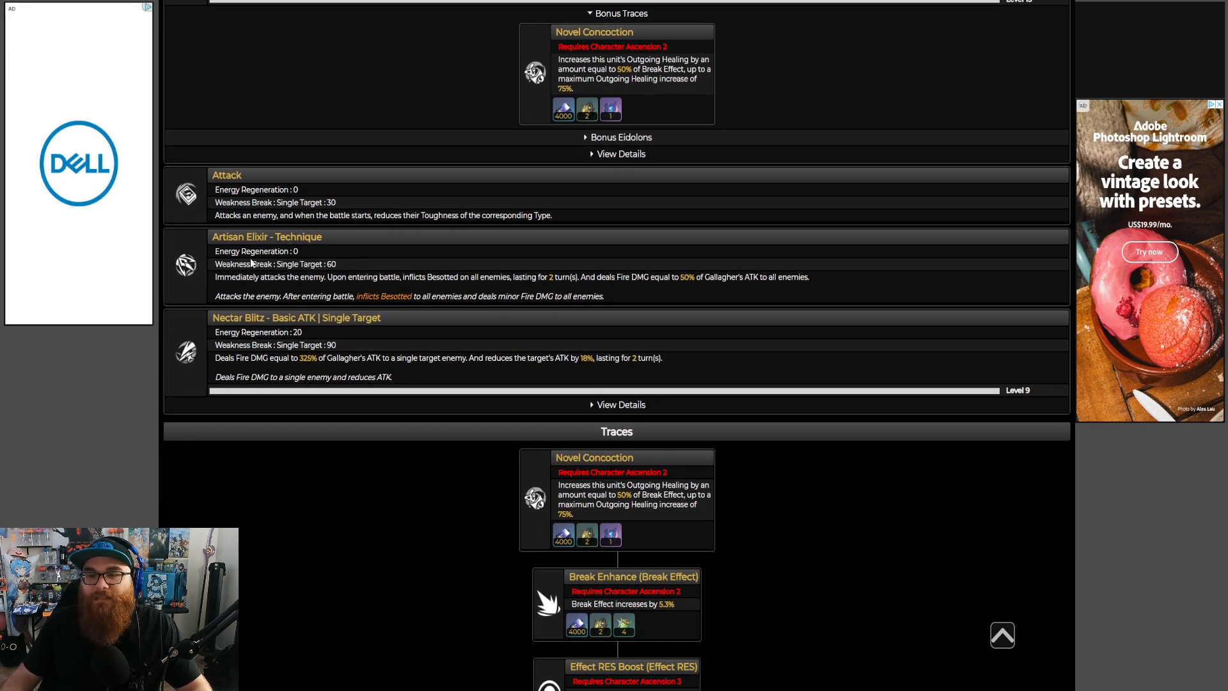
{"action": "mouse_move", "coordinate": [337, 284]}
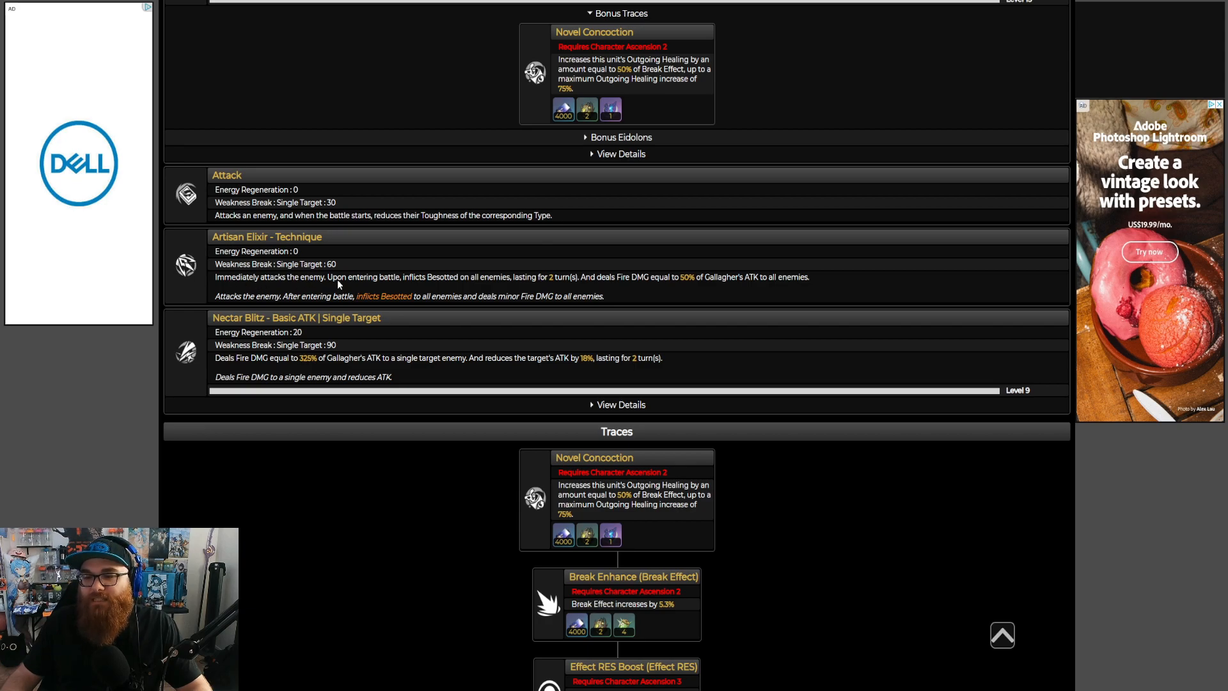
{"action": "mouse_move", "coordinate": [503, 292]}
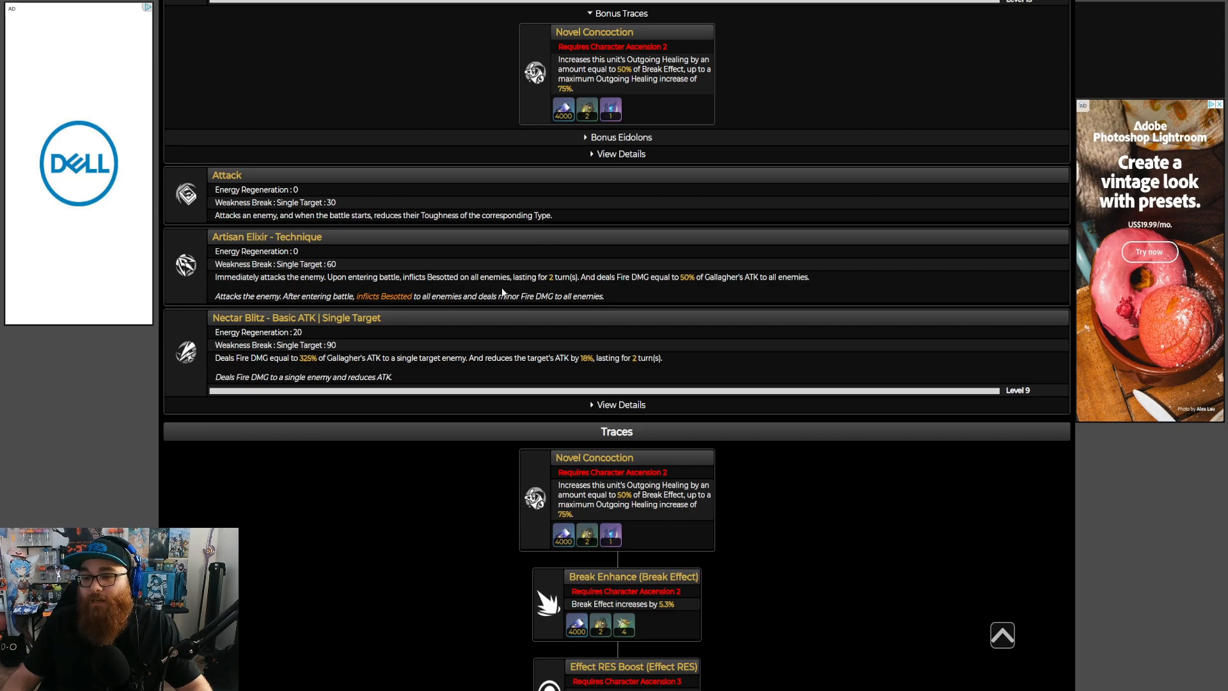
{"action": "mouse_move", "coordinate": [674, 280]}
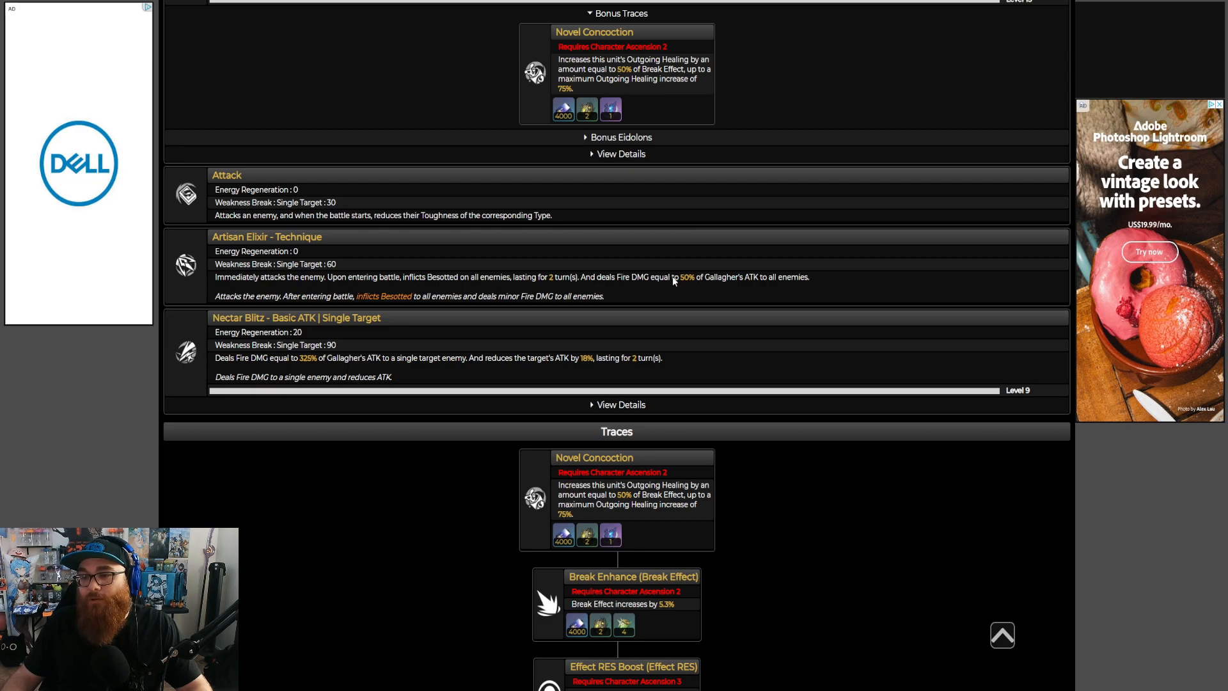
{"action": "mouse_move", "coordinate": [706, 324]}
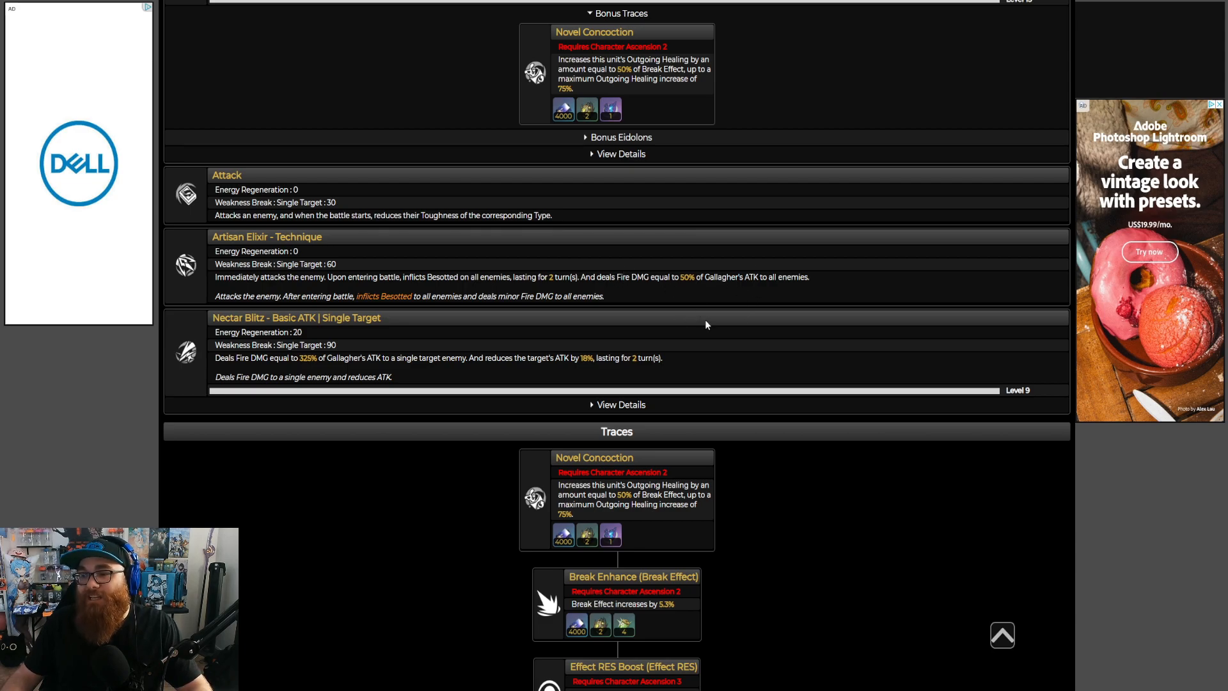
{"action": "mouse_move", "coordinate": [832, 300]}
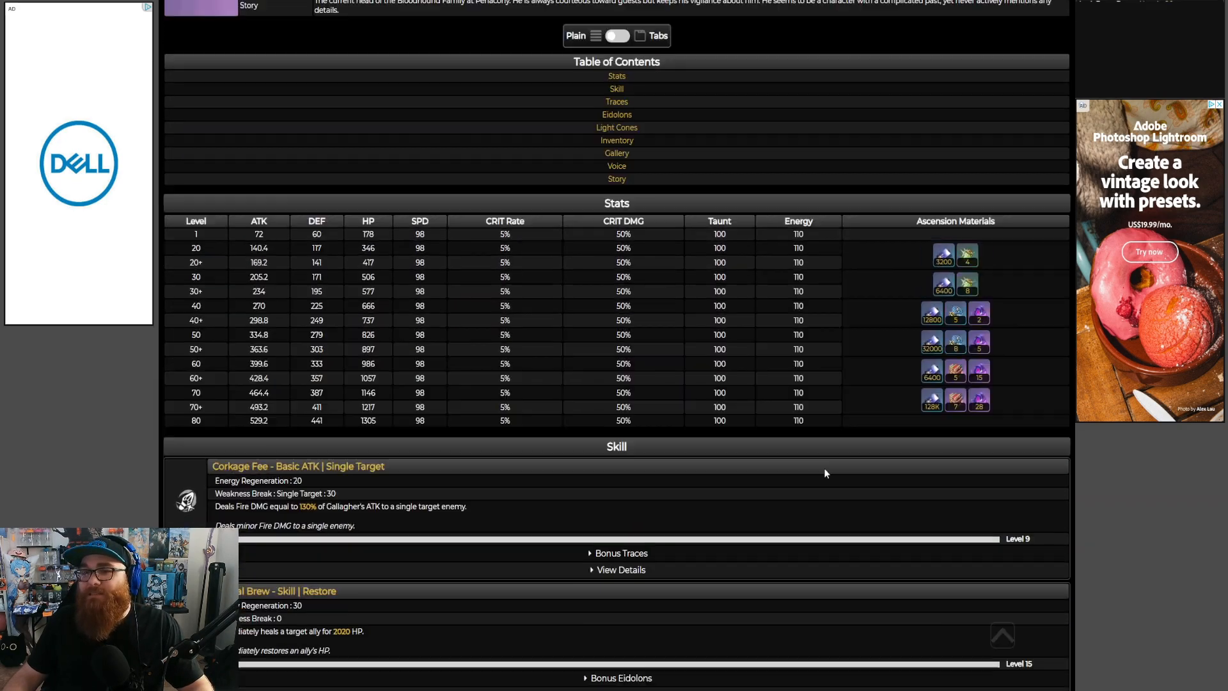
{"action": "scroll", "scroll_direction": "up", "scroll_amount": 3}
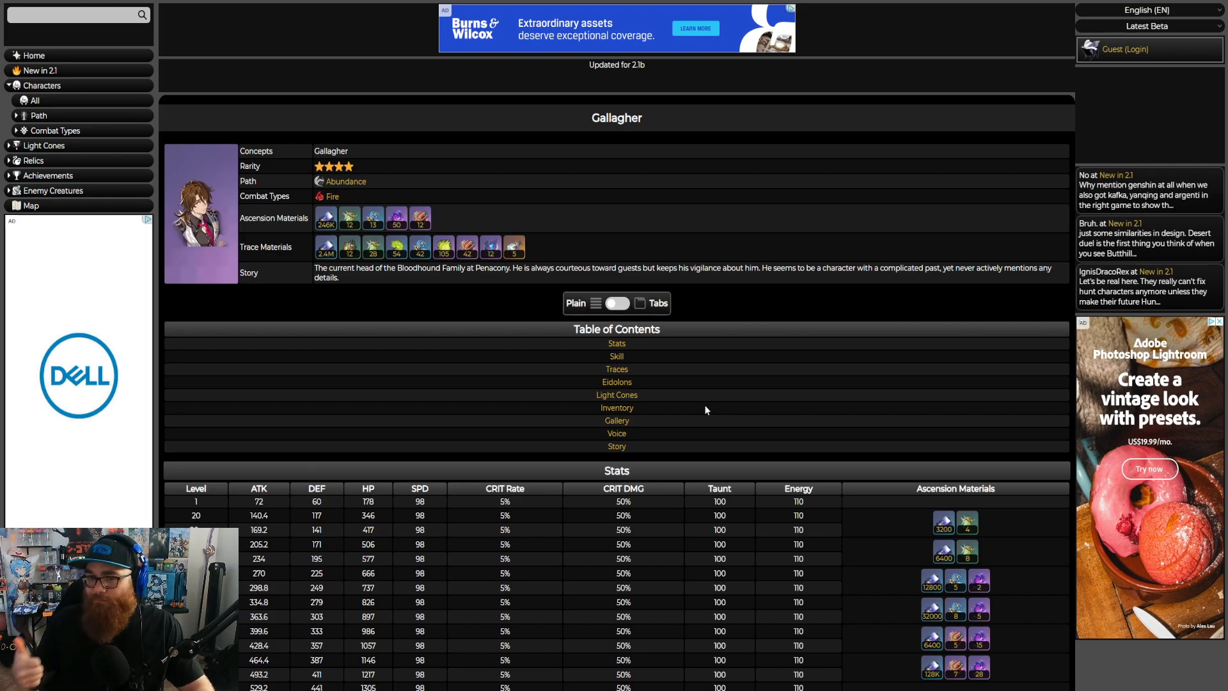
{"action": "mouse_move", "coordinate": [490, 125]}
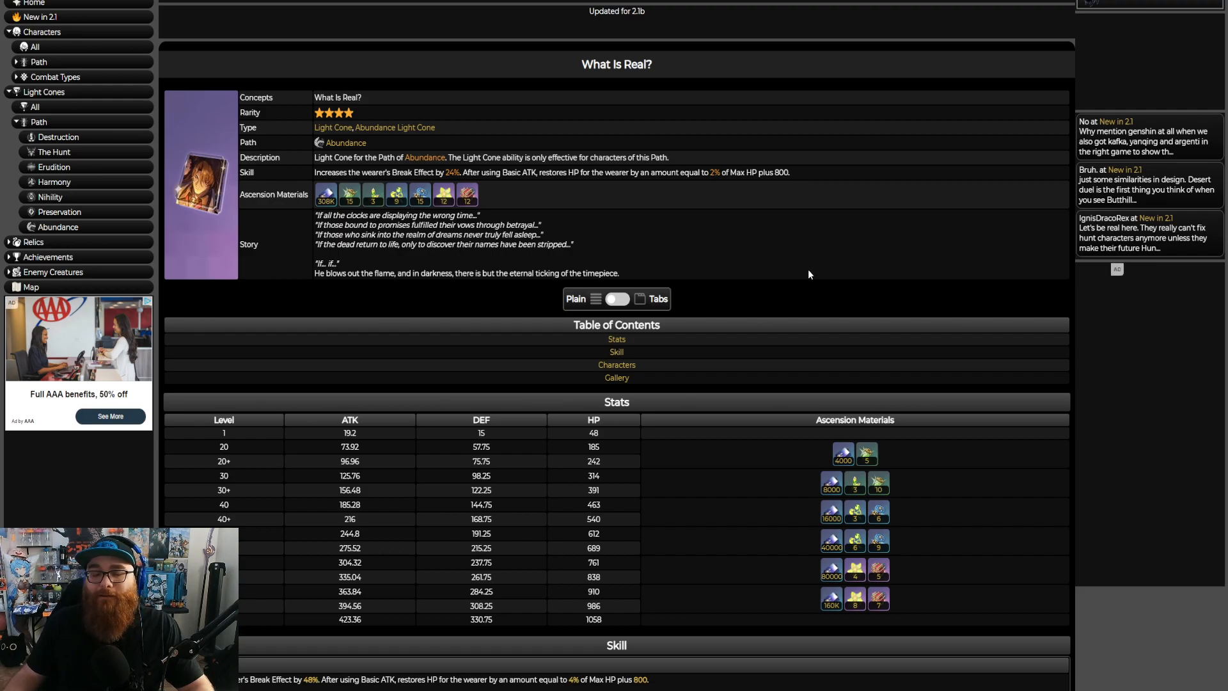
{"action": "mouse_move", "coordinate": [825, 280]}
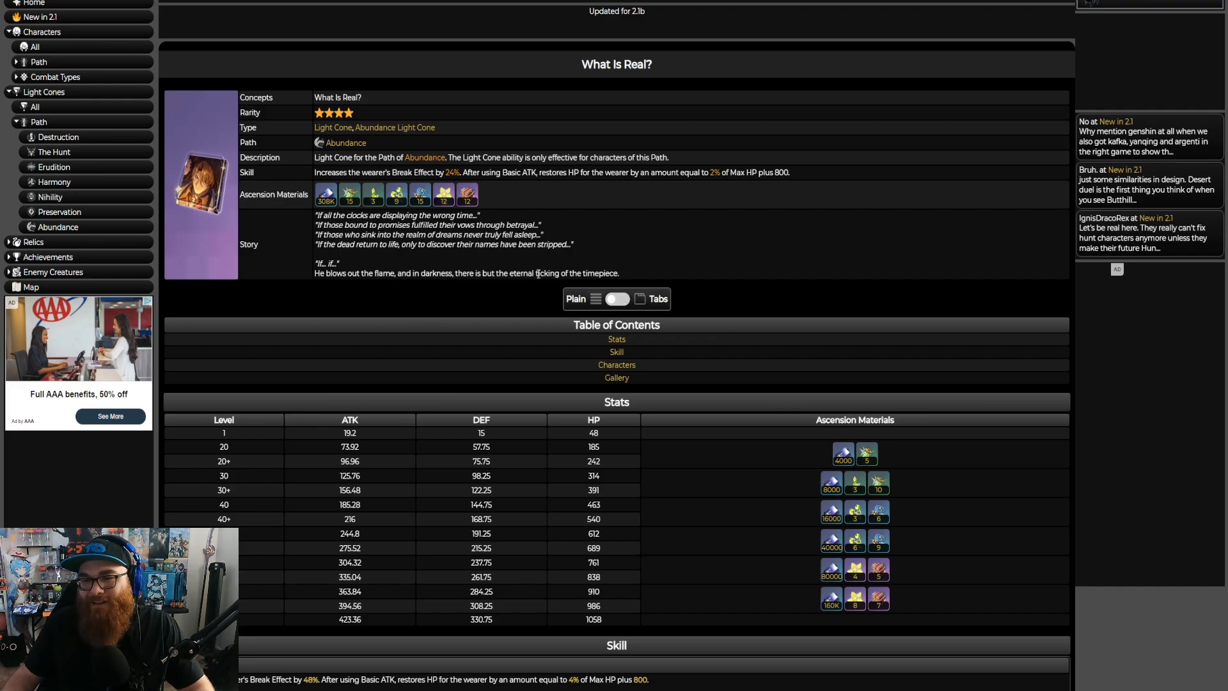
{"action": "mouse_move", "coordinate": [623, 249]}
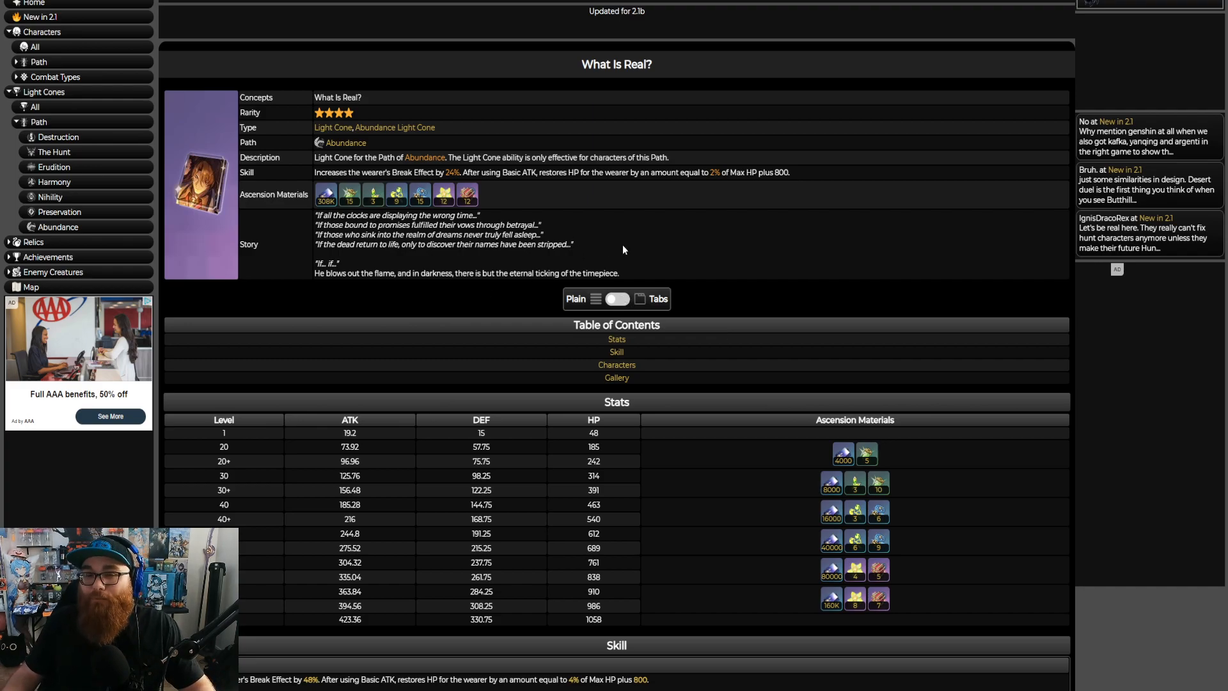
{"action": "mouse_move", "coordinate": [635, 249]}
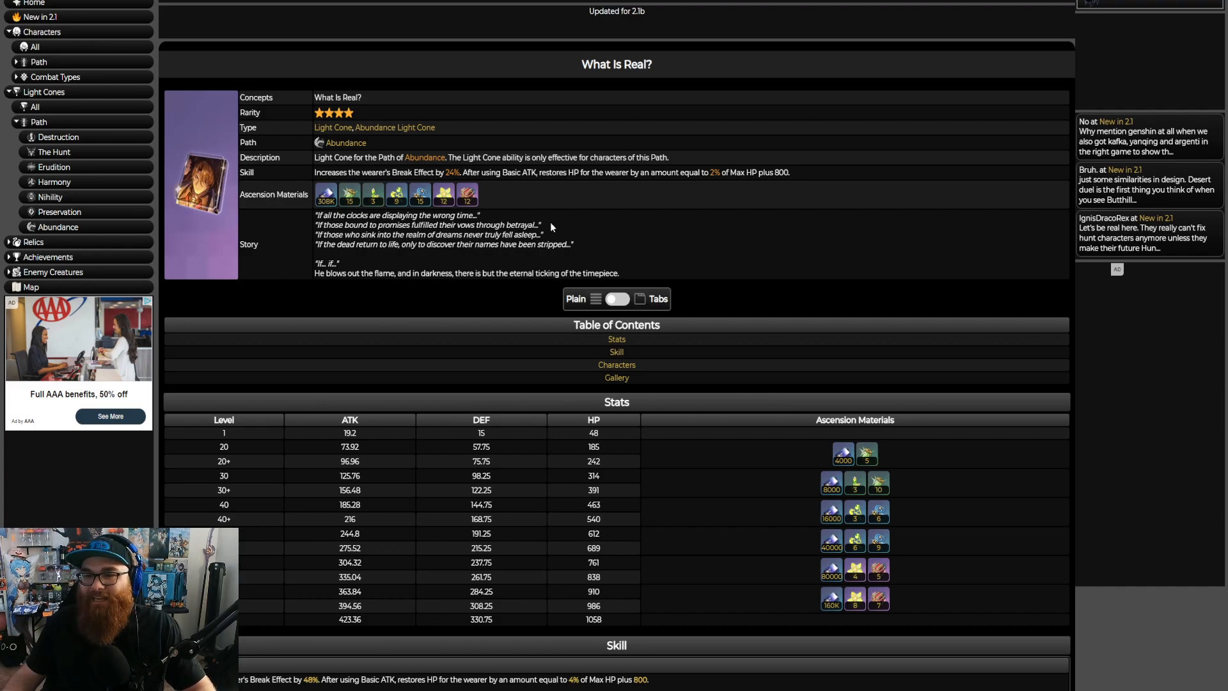
{"action": "mouse_move", "coordinate": [343, 84]}
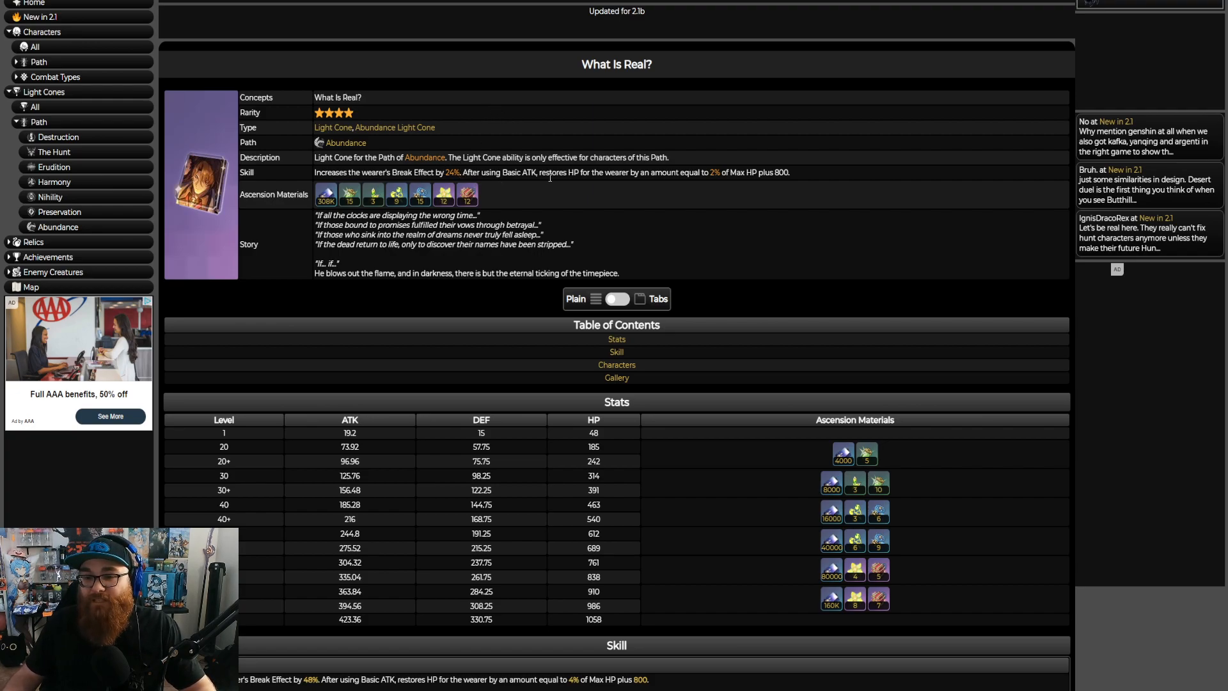
{"action": "mouse_move", "coordinate": [599, 188]}
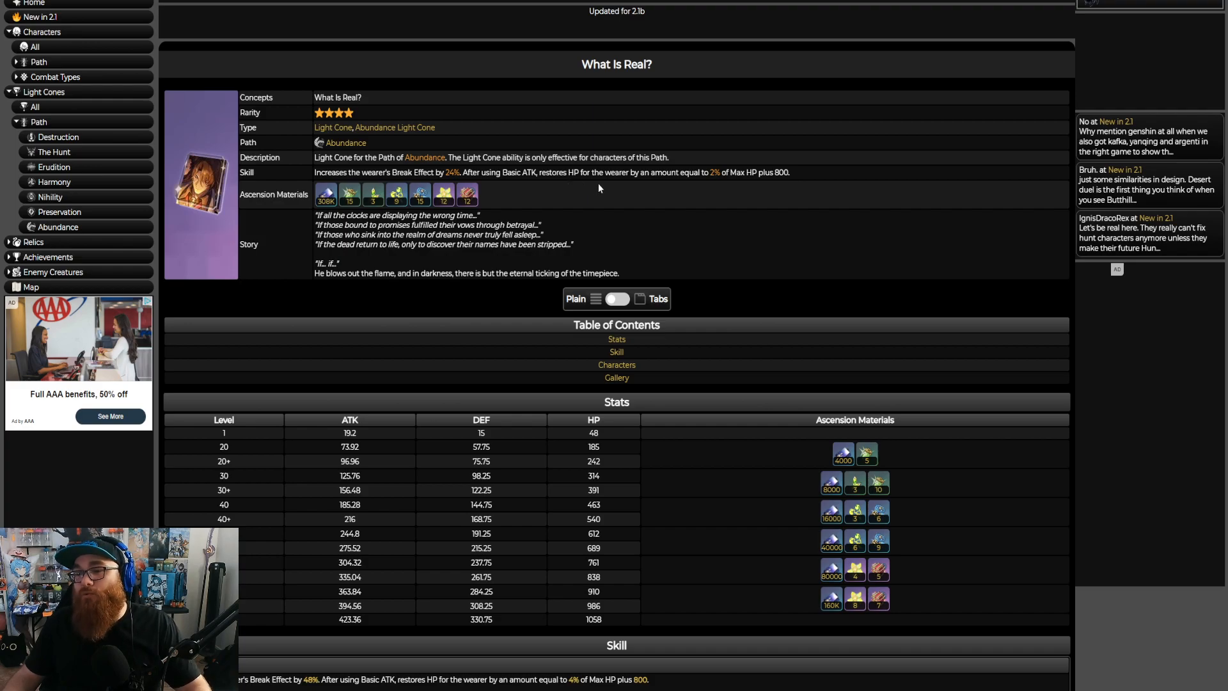
{"action": "mouse_move", "coordinate": [779, 185]}
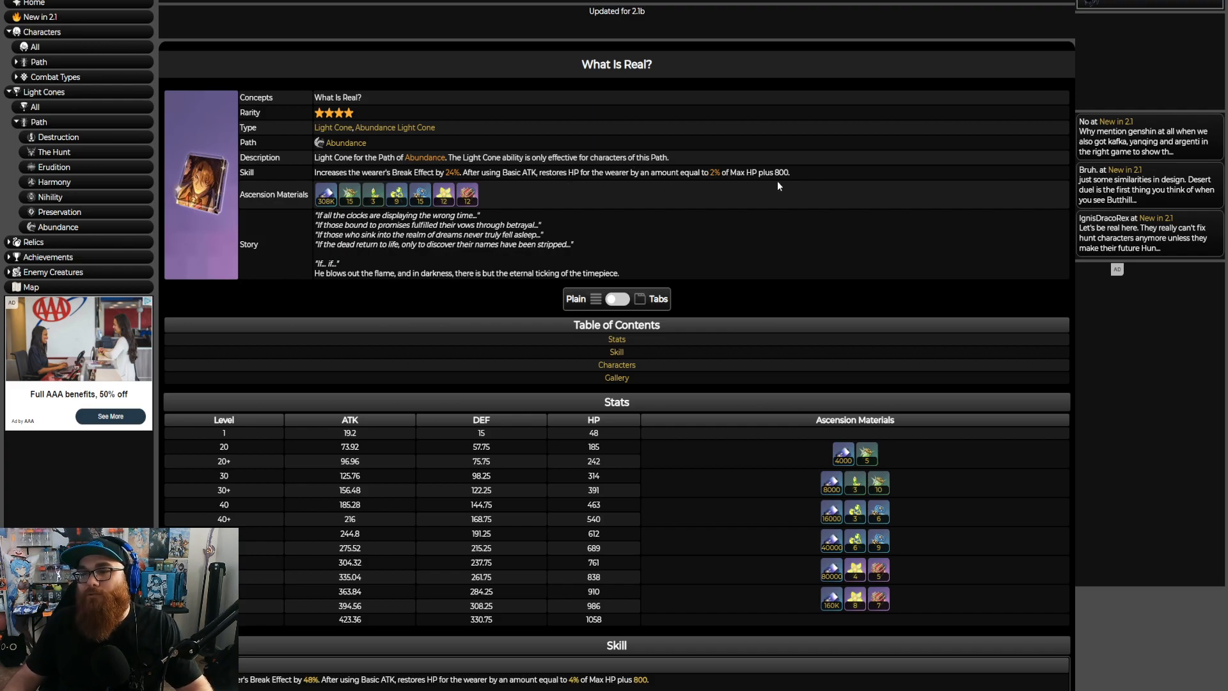
{"action": "mouse_move", "coordinate": [804, 168]}
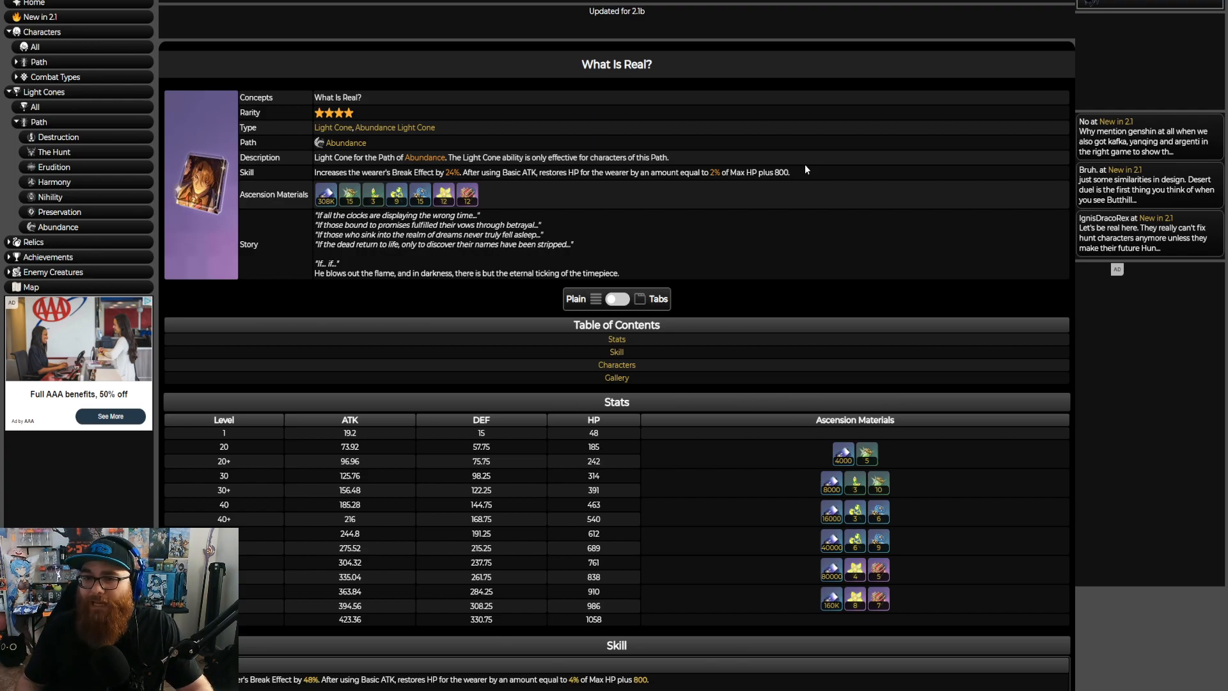
{"action": "mouse_move", "coordinate": [780, 171]}
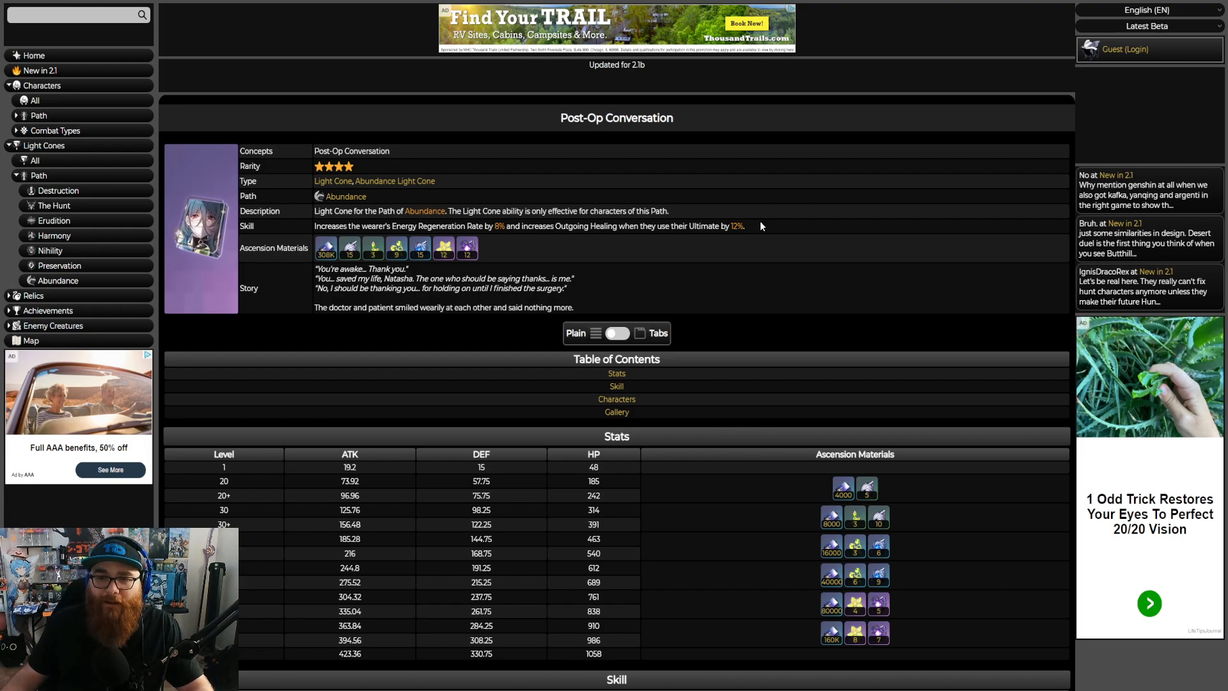
{"action": "mouse_move", "coordinate": [509, 60]}
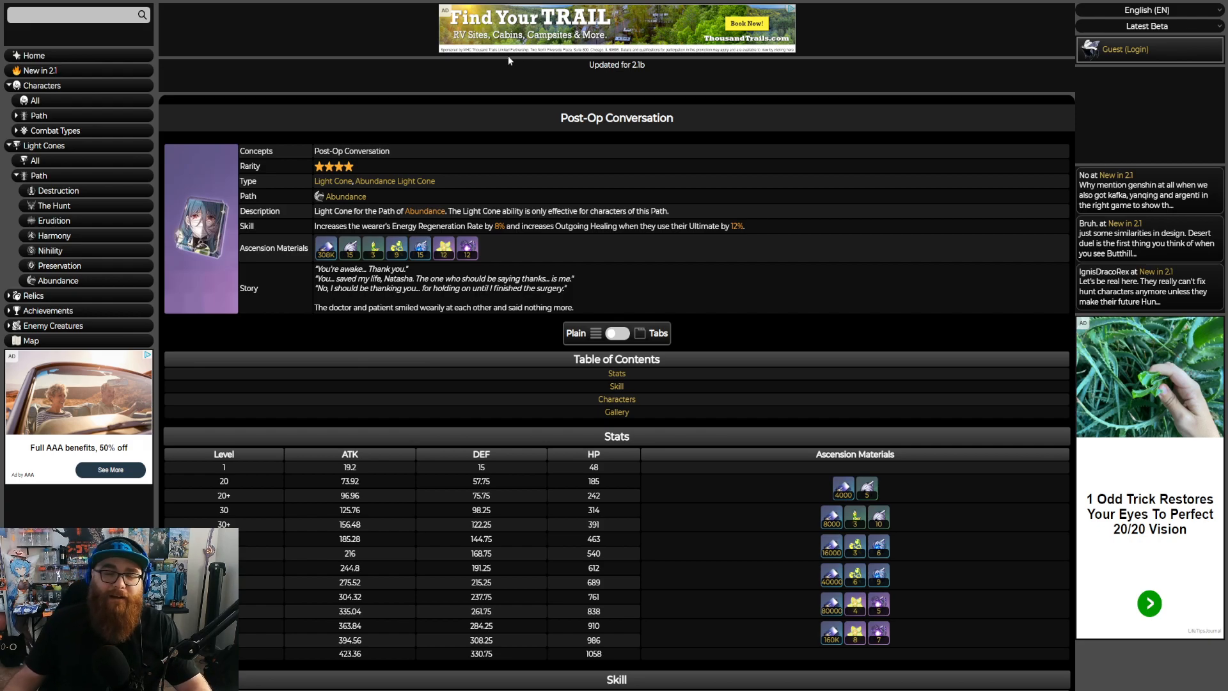
{"action": "mouse_move", "coordinate": [424, 74]}
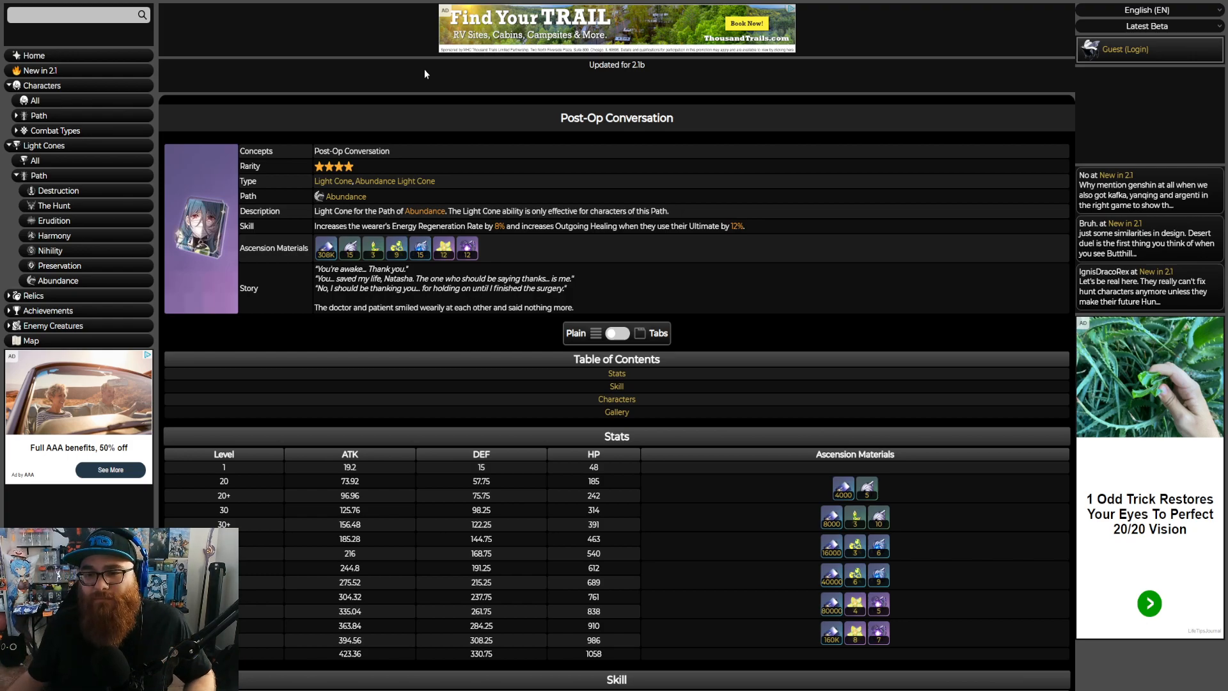
{"action": "mouse_move", "coordinate": [366, 195]}
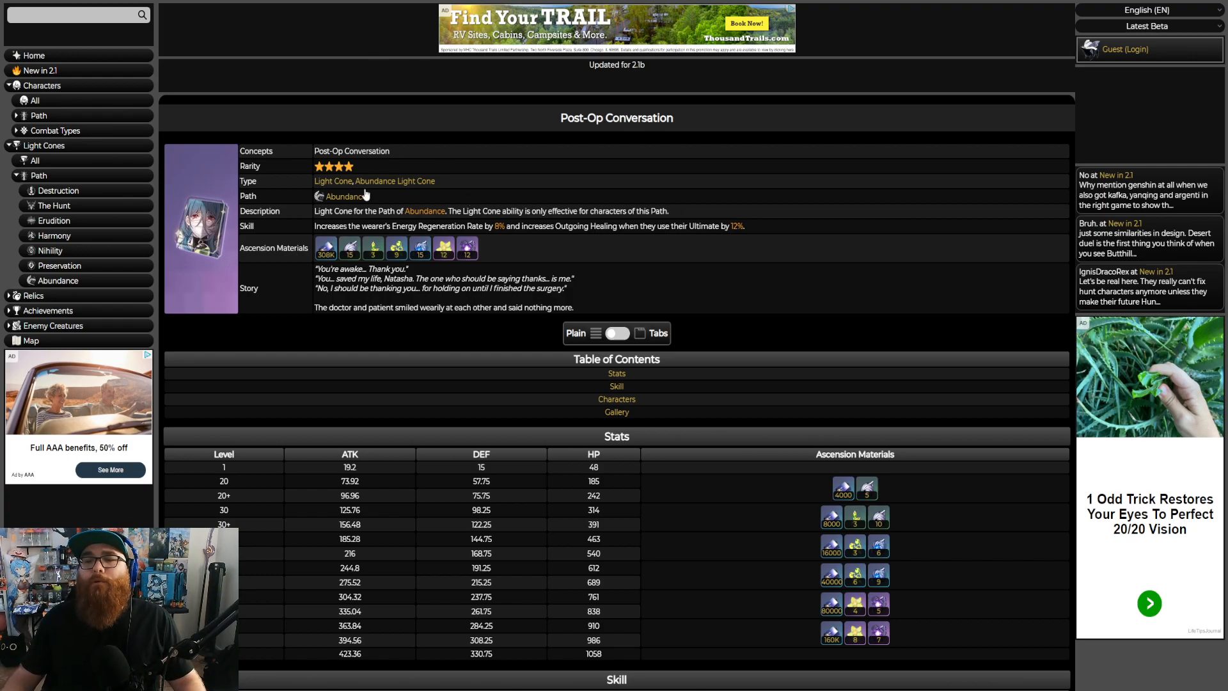
{"action": "mouse_move", "coordinate": [443, 232]}
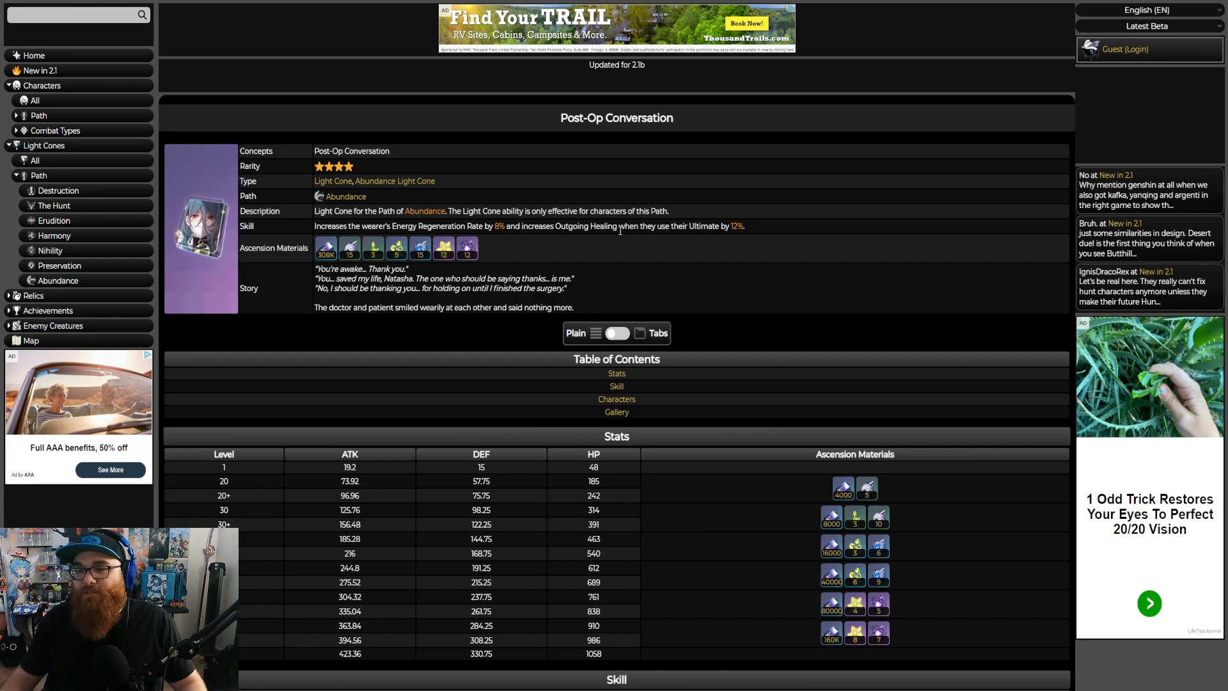
{"action": "mouse_move", "coordinate": [696, 282]}
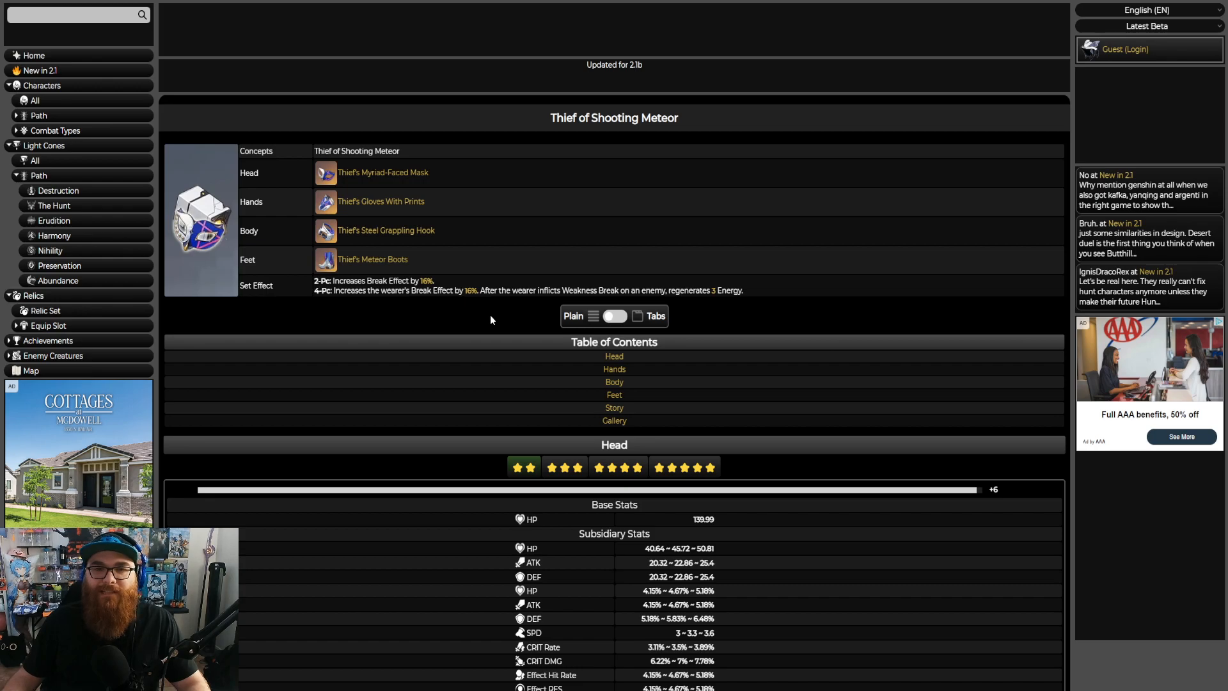
{"action": "mouse_move", "coordinate": [266, 337]}
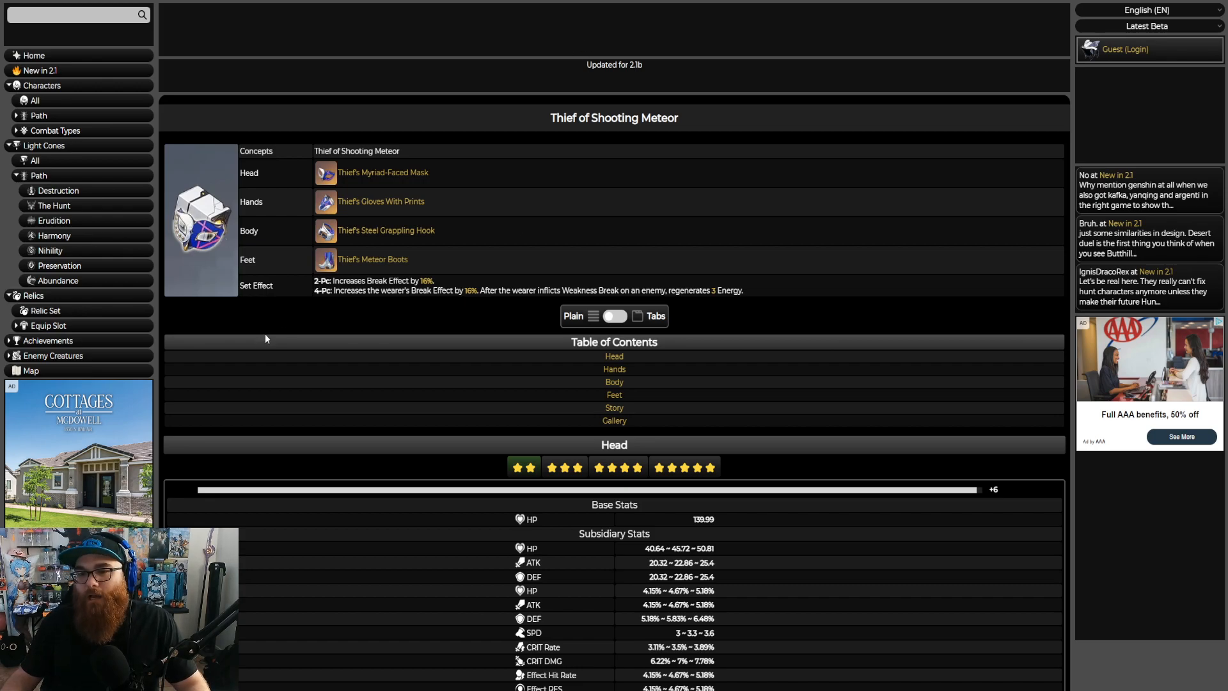
{"action": "mouse_move", "coordinate": [362, 305]}
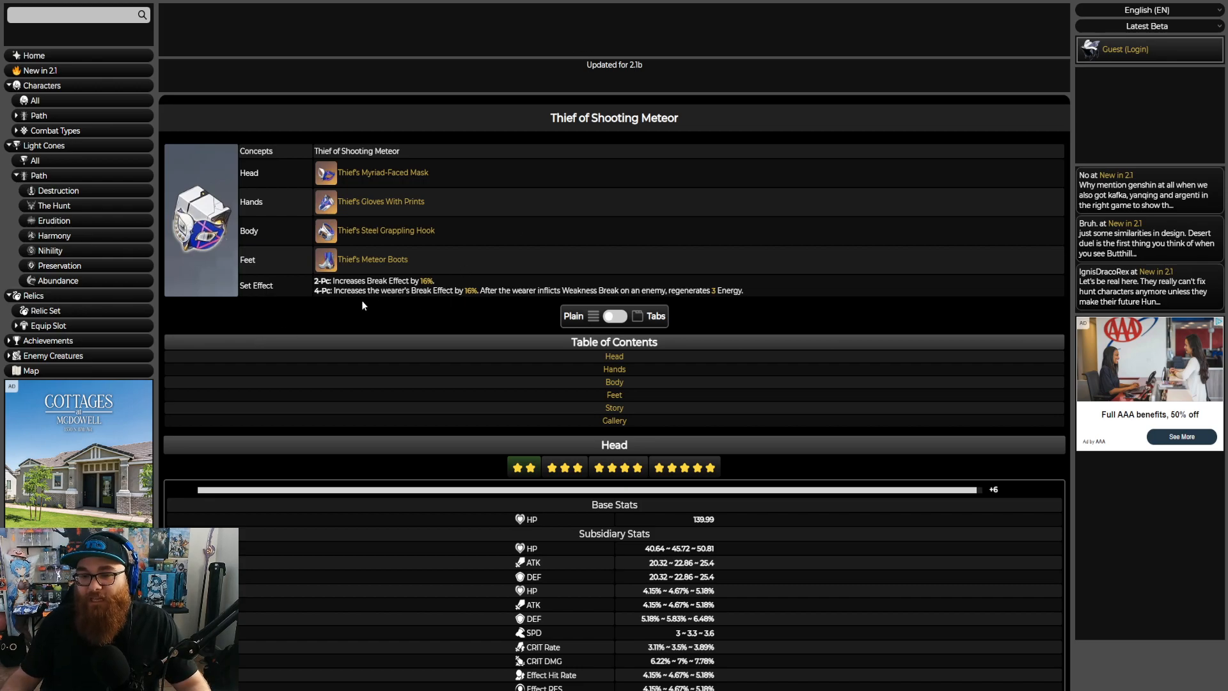
{"action": "mouse_move", "coordinate": [488, 316]}
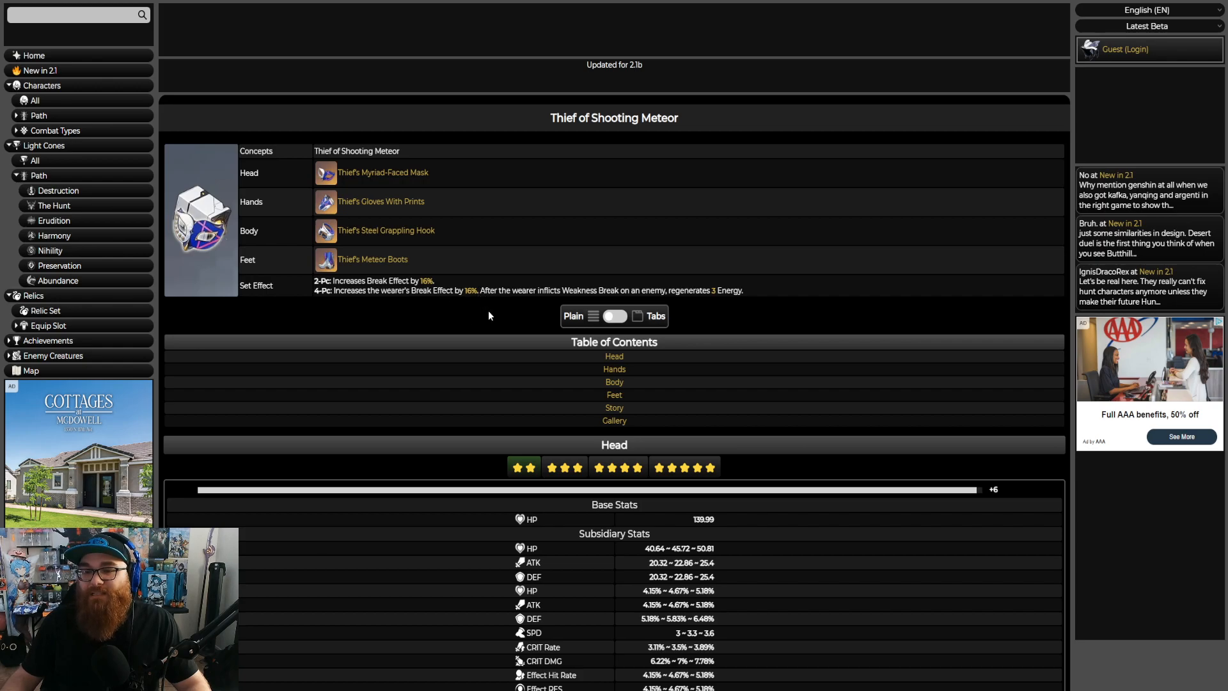
{"action": "mouse_move", "coordinate": [559, 305]}
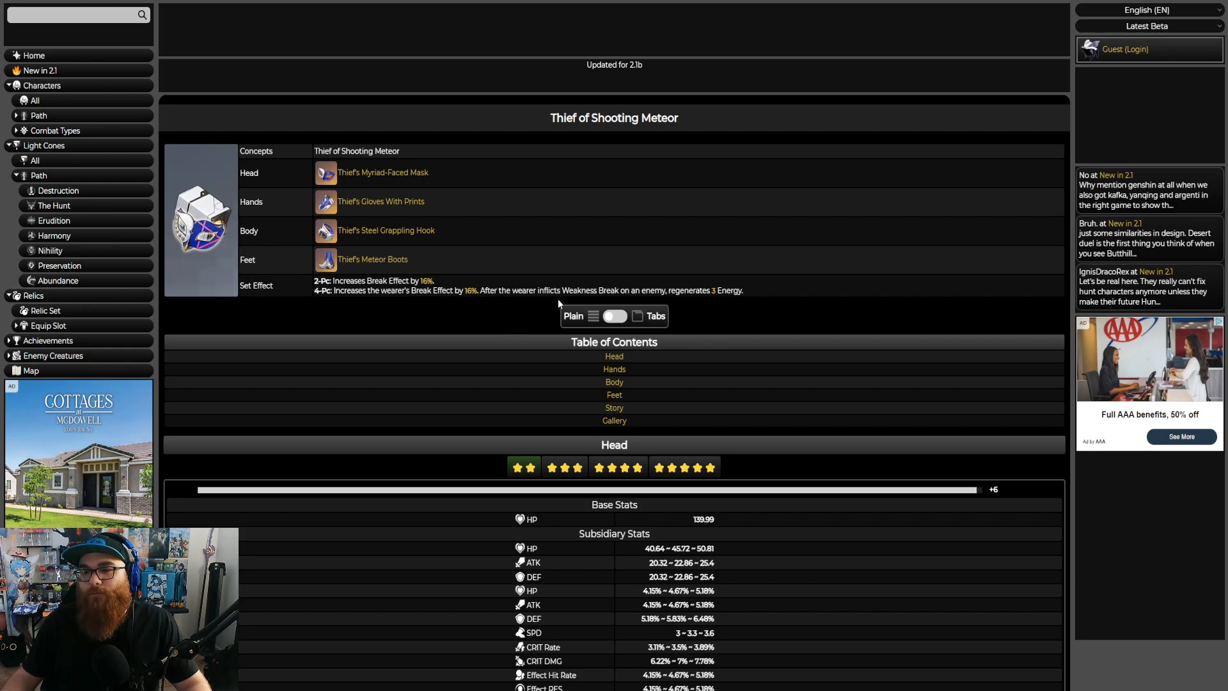
{"action": "mouse_move", "coordinate": [783, 322]}
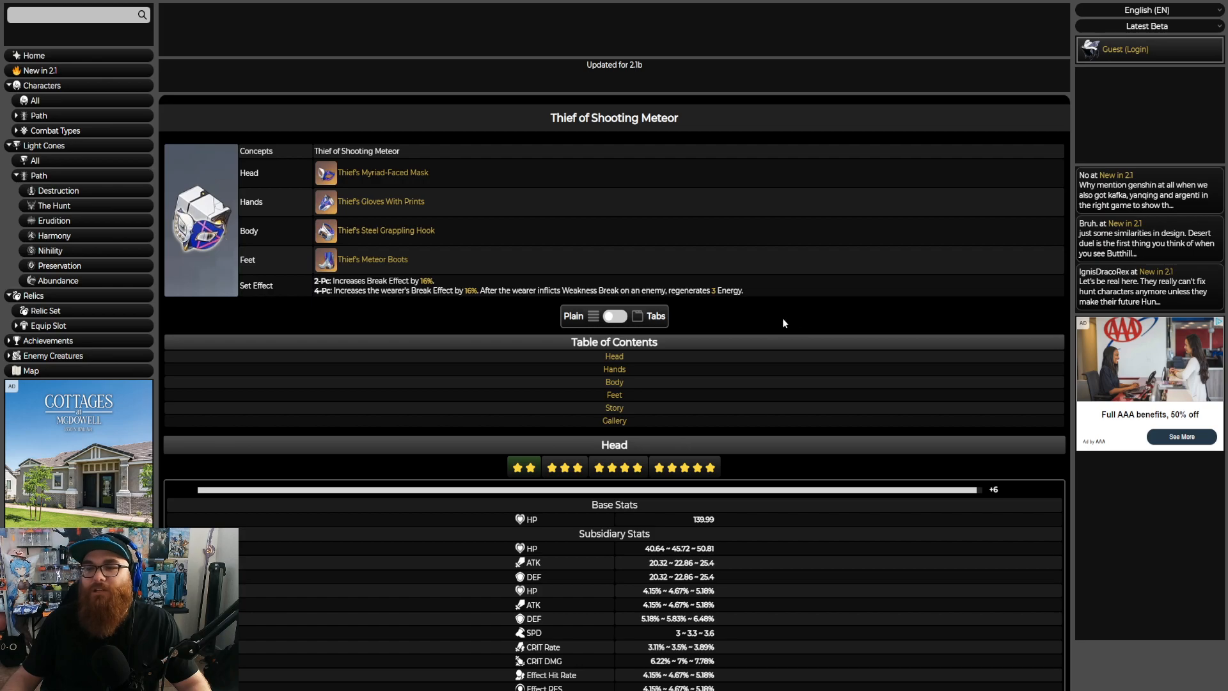
{"action": "mouse_move", "coordinate": [435, 206]}
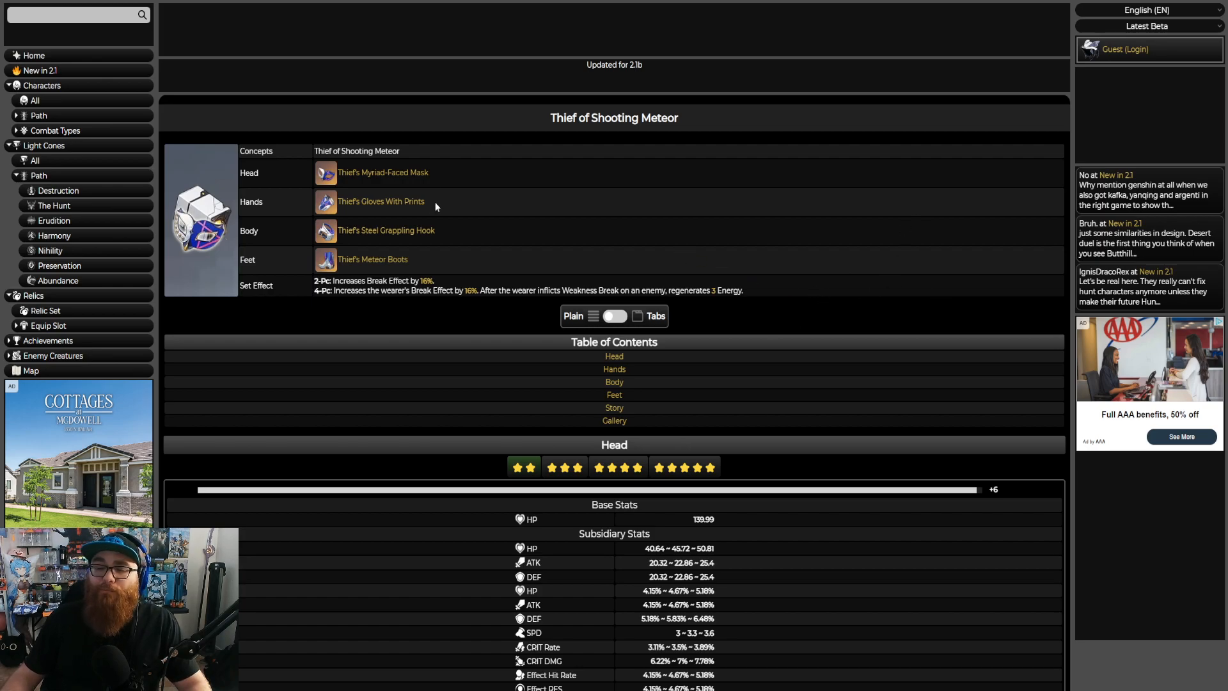
{"action": "mouse_move", "coordinate": [400, 193]}
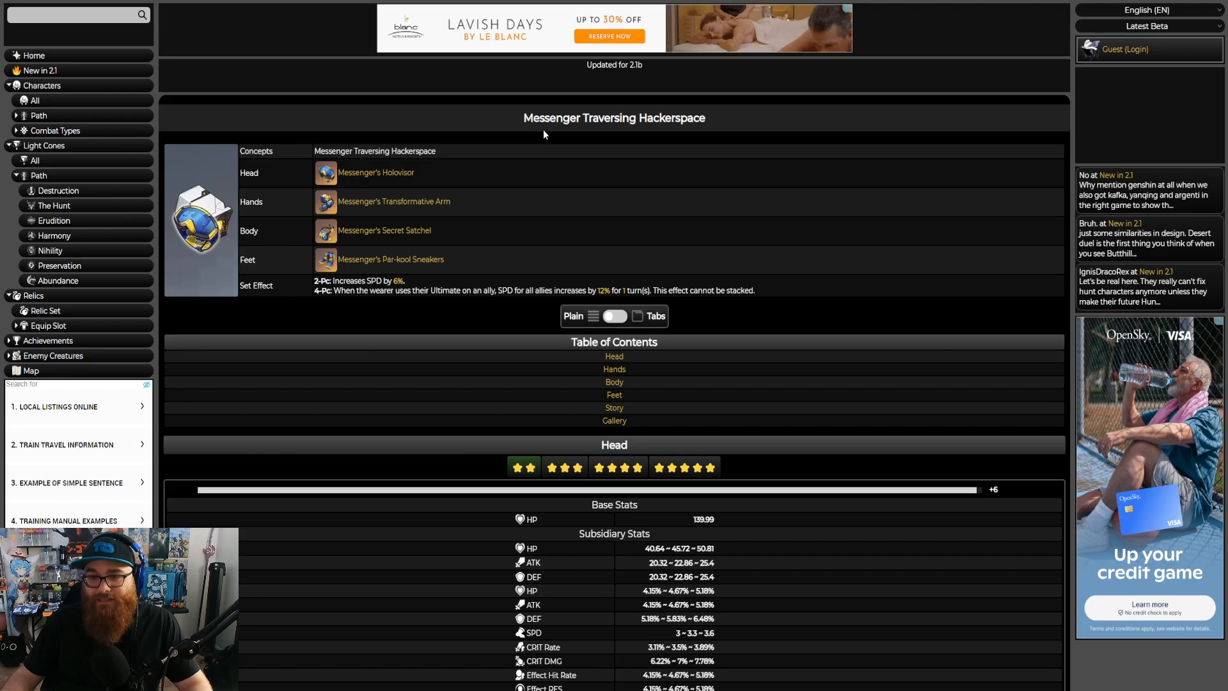
{"action": "mouse_move", "coordinate": [556, 137]}
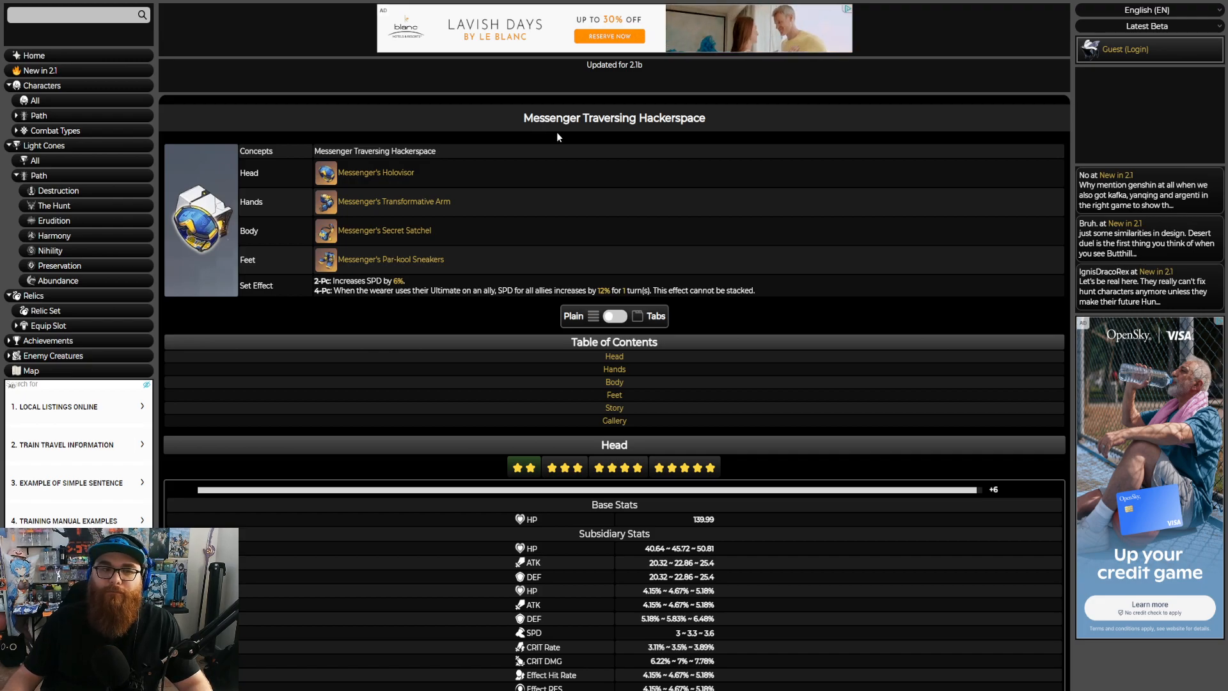
{"action": "mouse_move", "coordinate": [504, 258]}
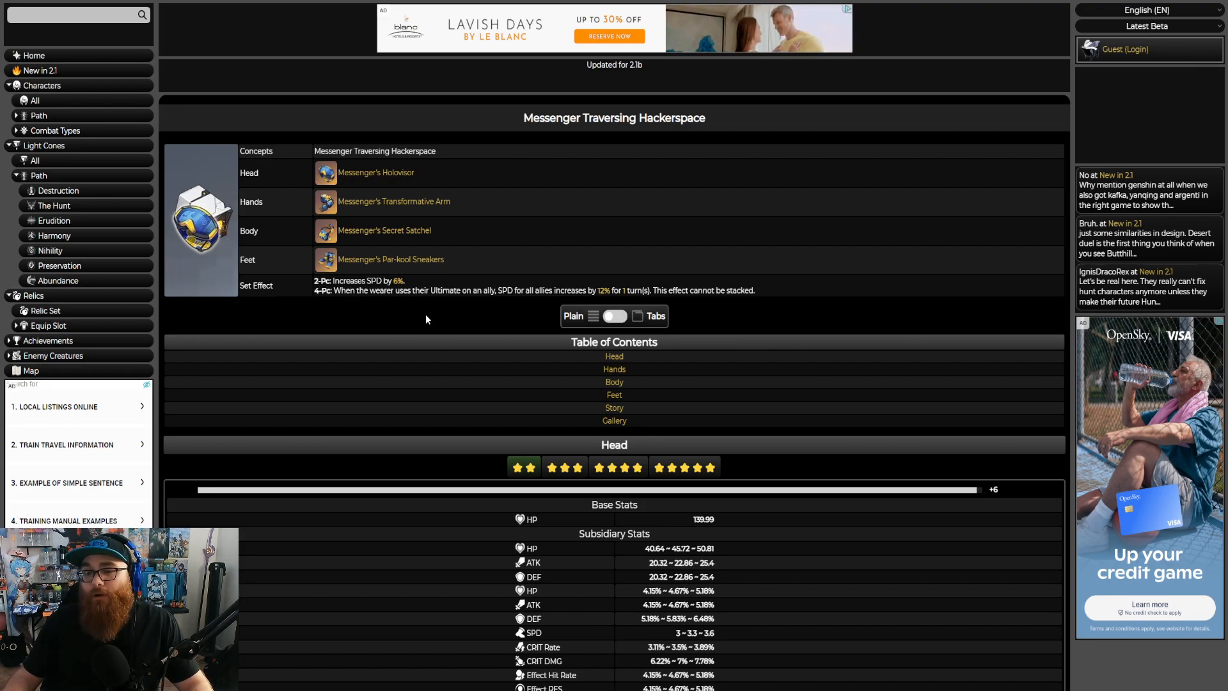
{"action": "mouse_move", "coordinate": [619, 275]}
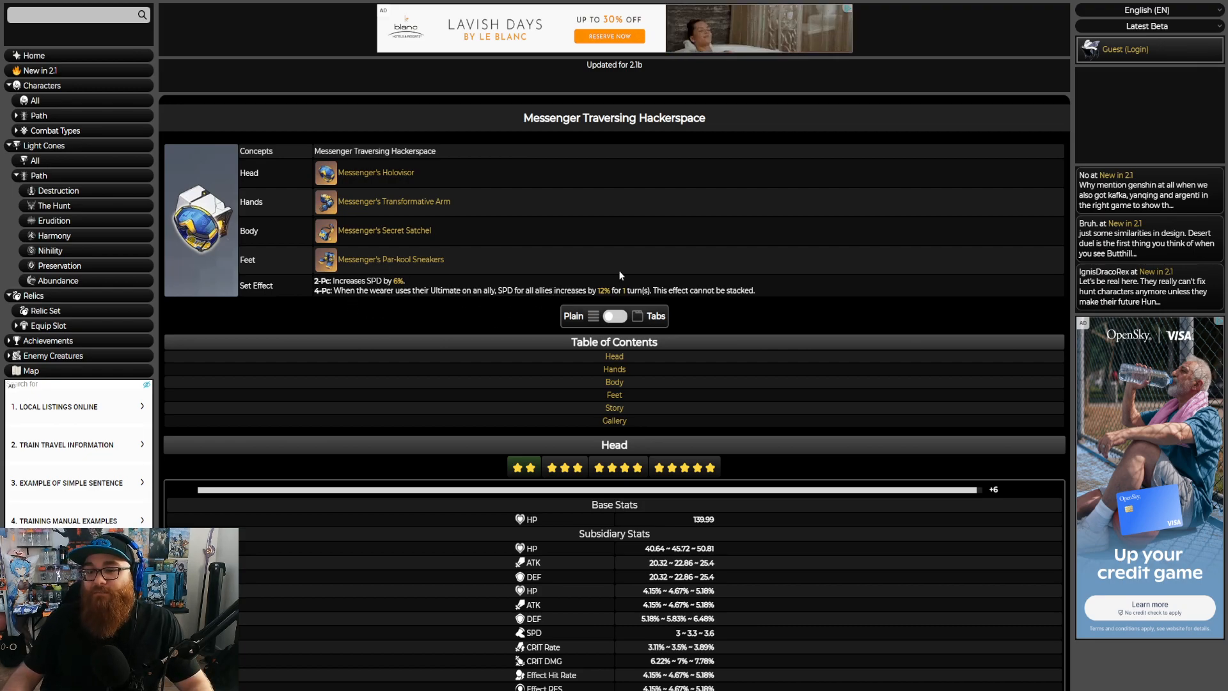
{"action": "mouse_move", "coordinate": [817, 356]}
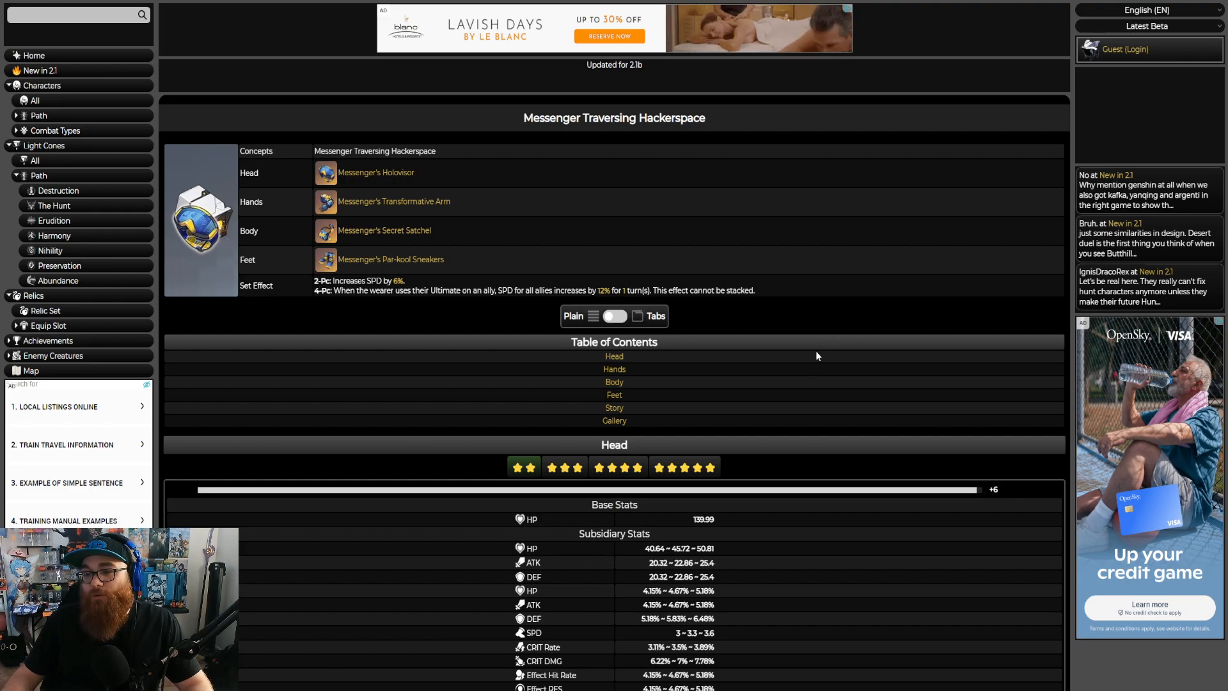
{"action": "mouse_move", "coordinate": [693, 357]}
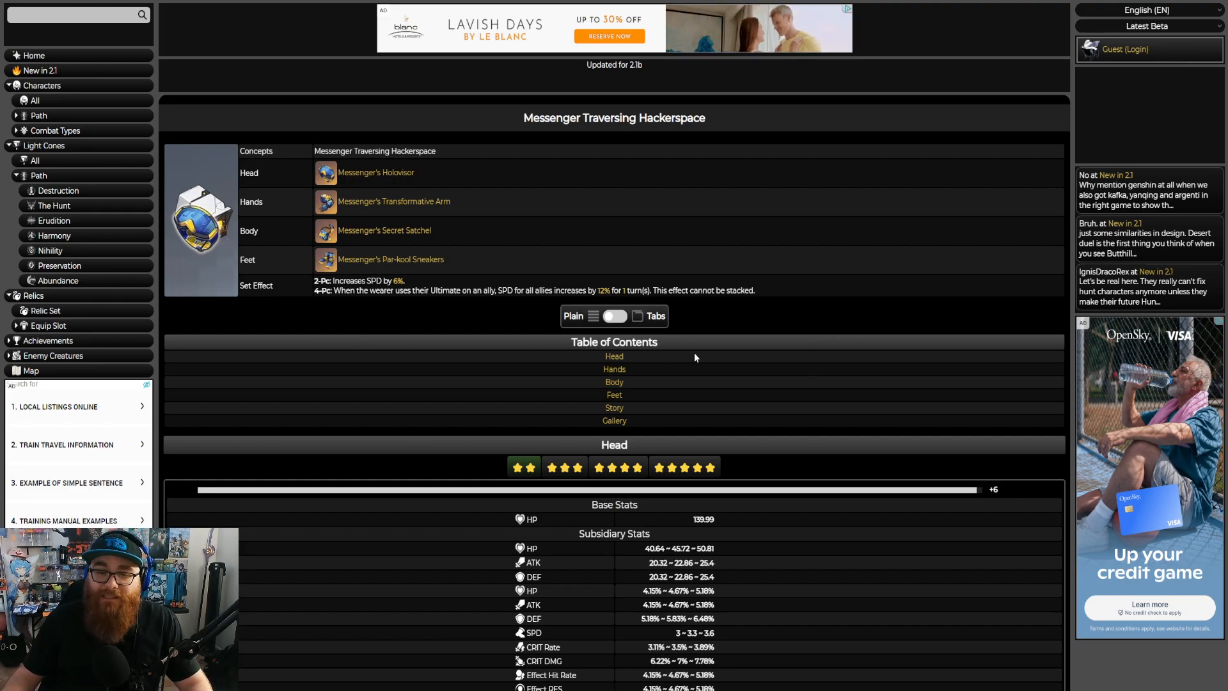
{"action": "mouse_move", "coordinate": [733, 343]}
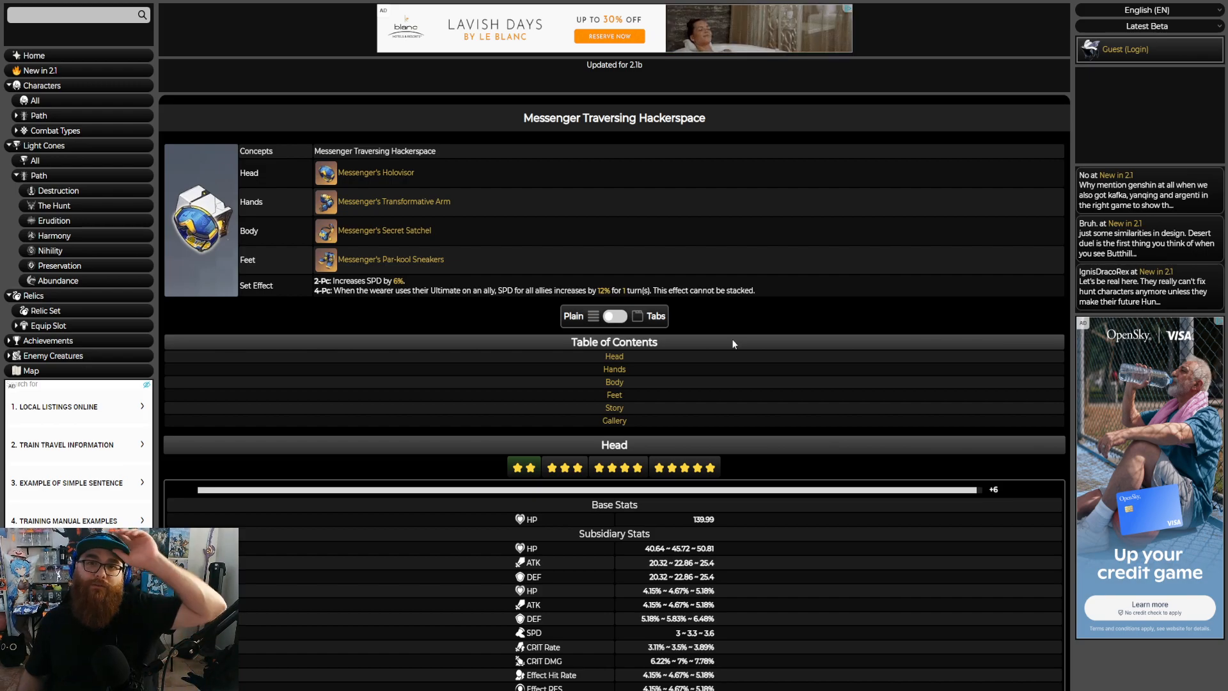
{"action": "mouse_move", "coordinate": [703, 319]}
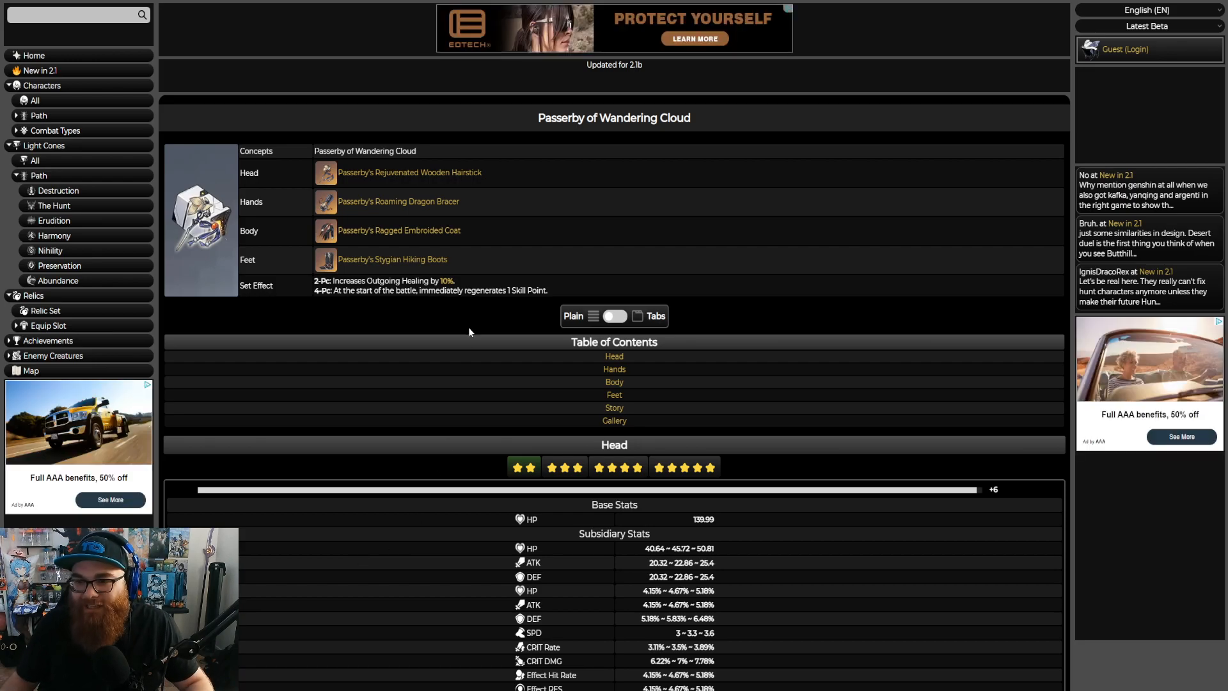
{"action": "mouse_move", "coordinate": [399, 295]}
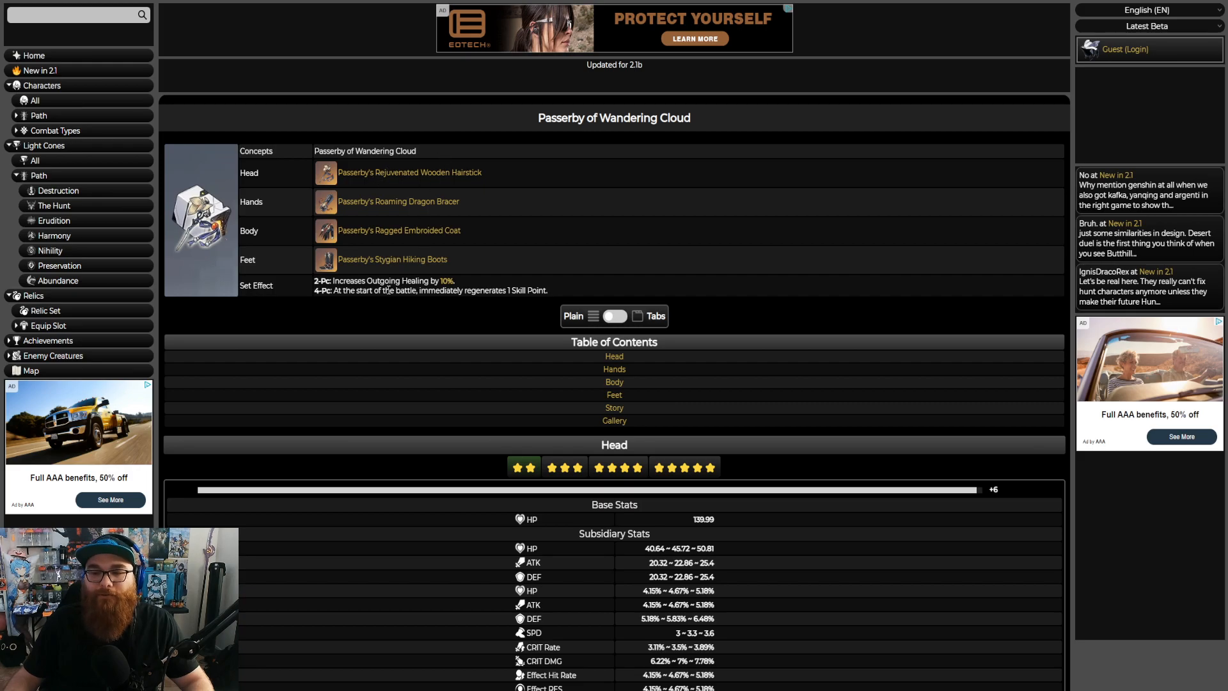
{"action": "mouse_move", "coordinate": [413, 317]}
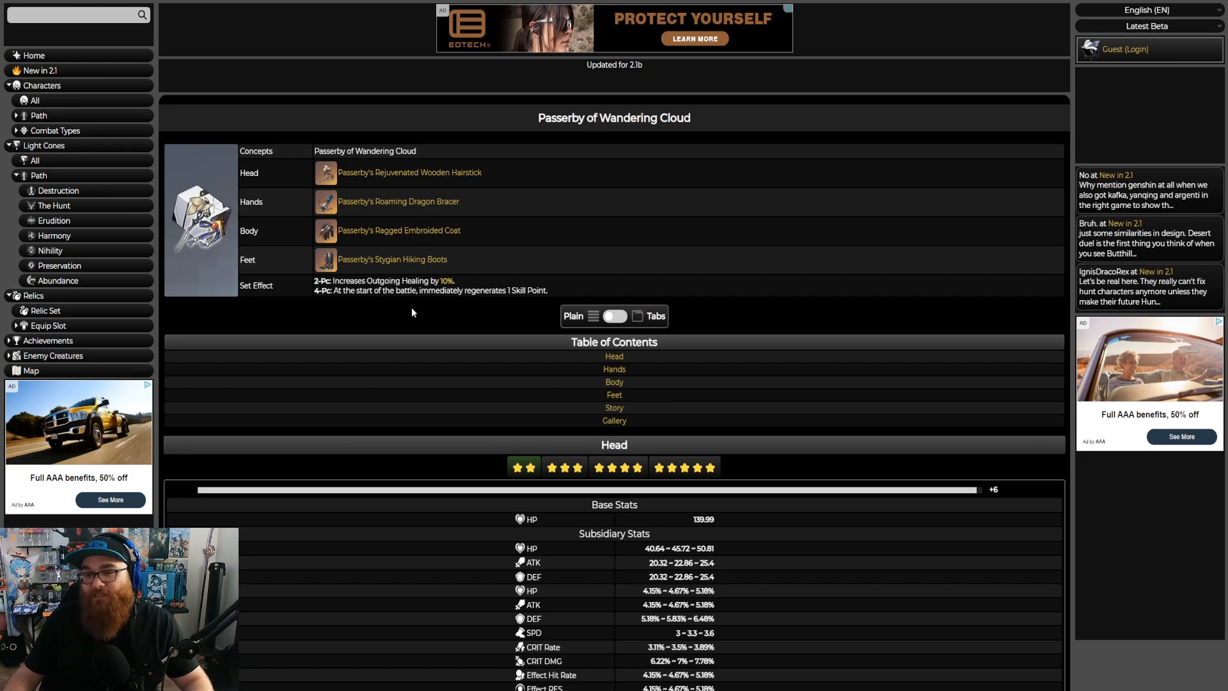
{"action": "mouse_move", "coordinate": [636, 268]}
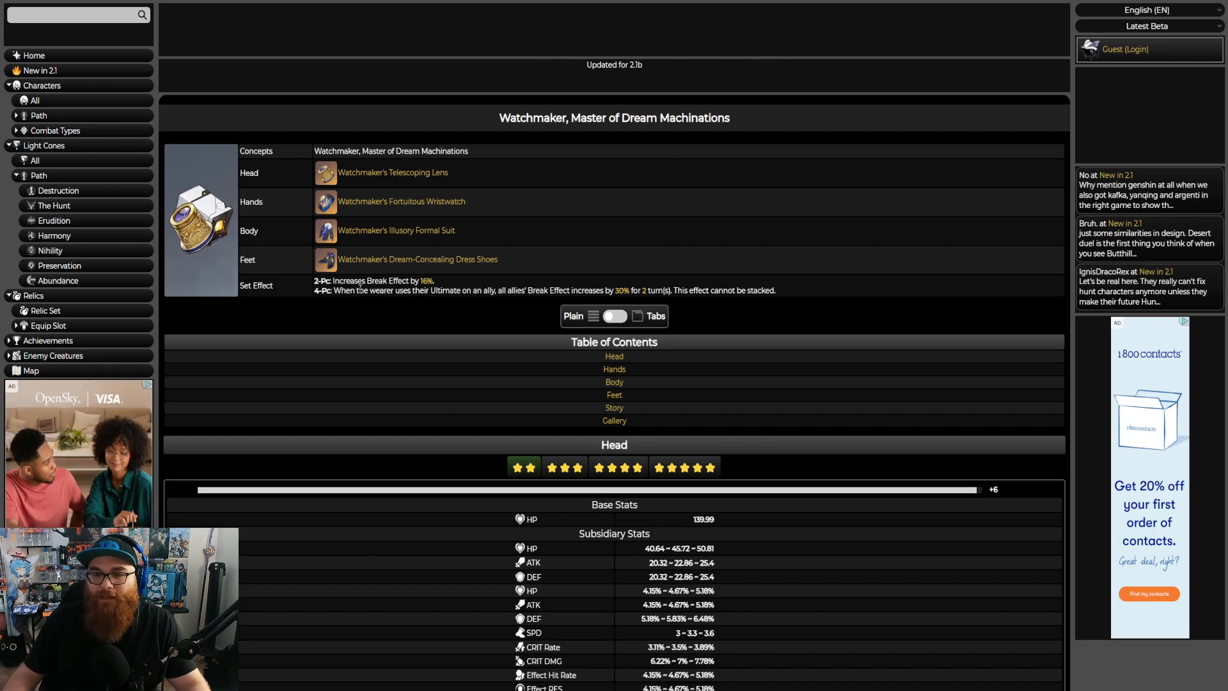
{"action": "mouse_move", "coordinate": [358, 321]}
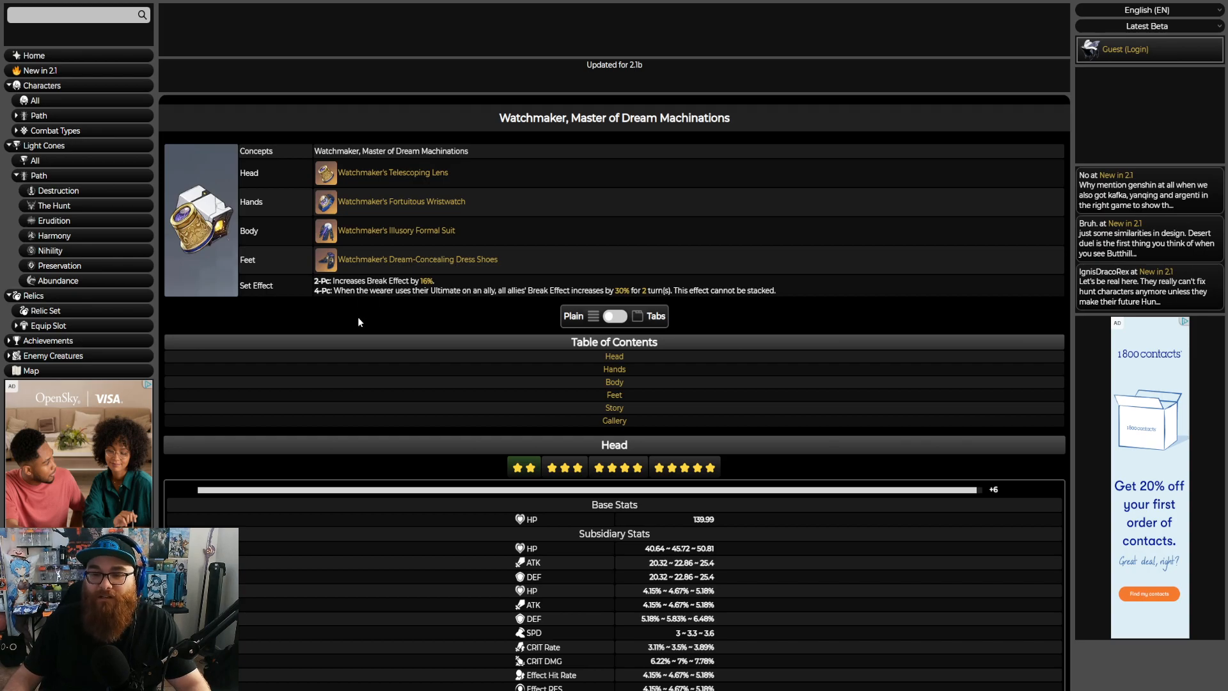
{"action": "mouse_move", "coordinate": [463, 324]}
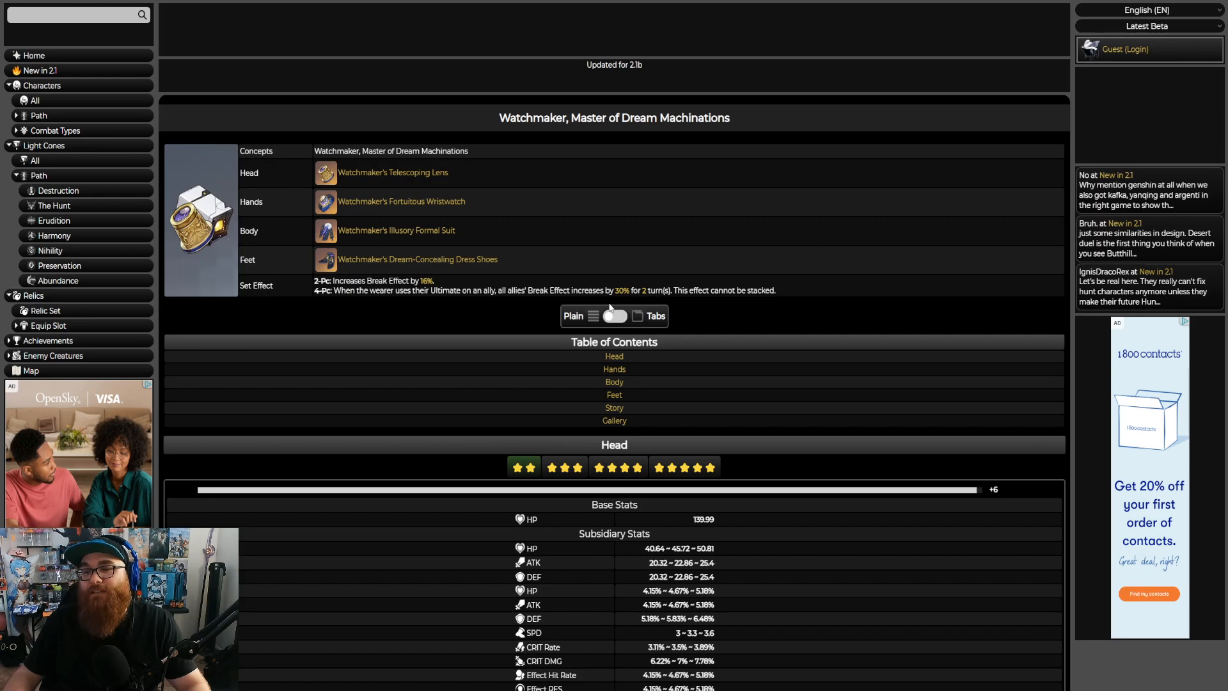
{"action": "mouse_move", "coordinate": [853, 293]}
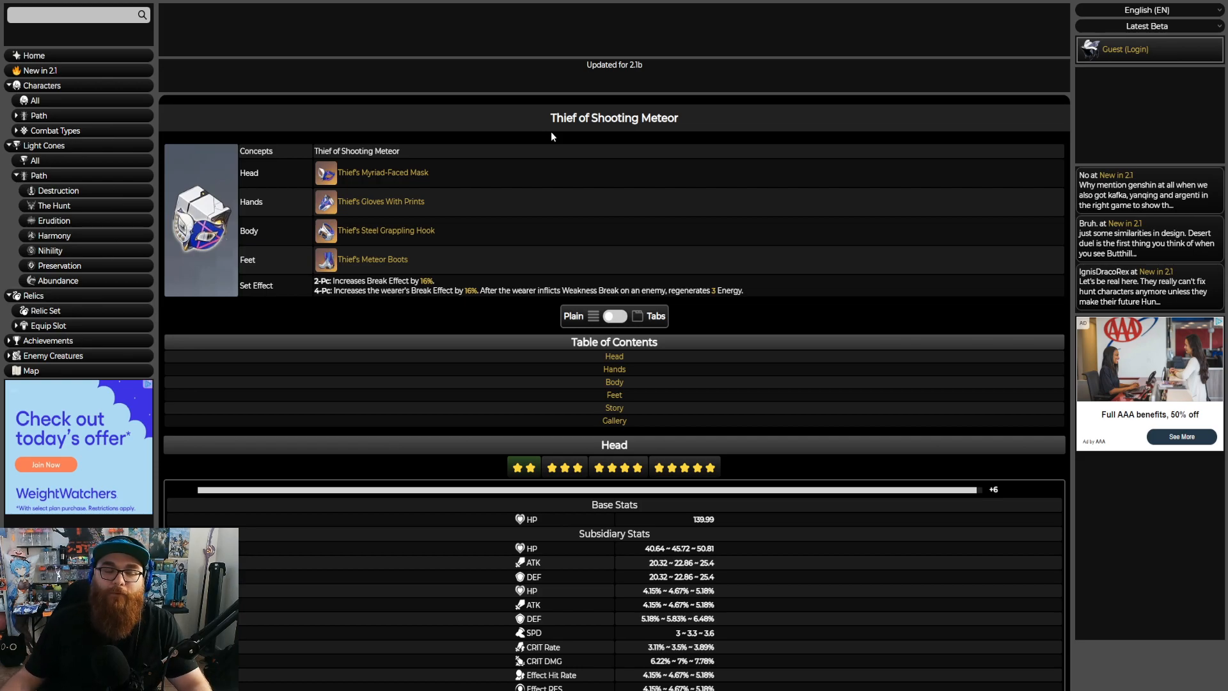
{"action": "mouse_move", "coordinate": [722, 80]}
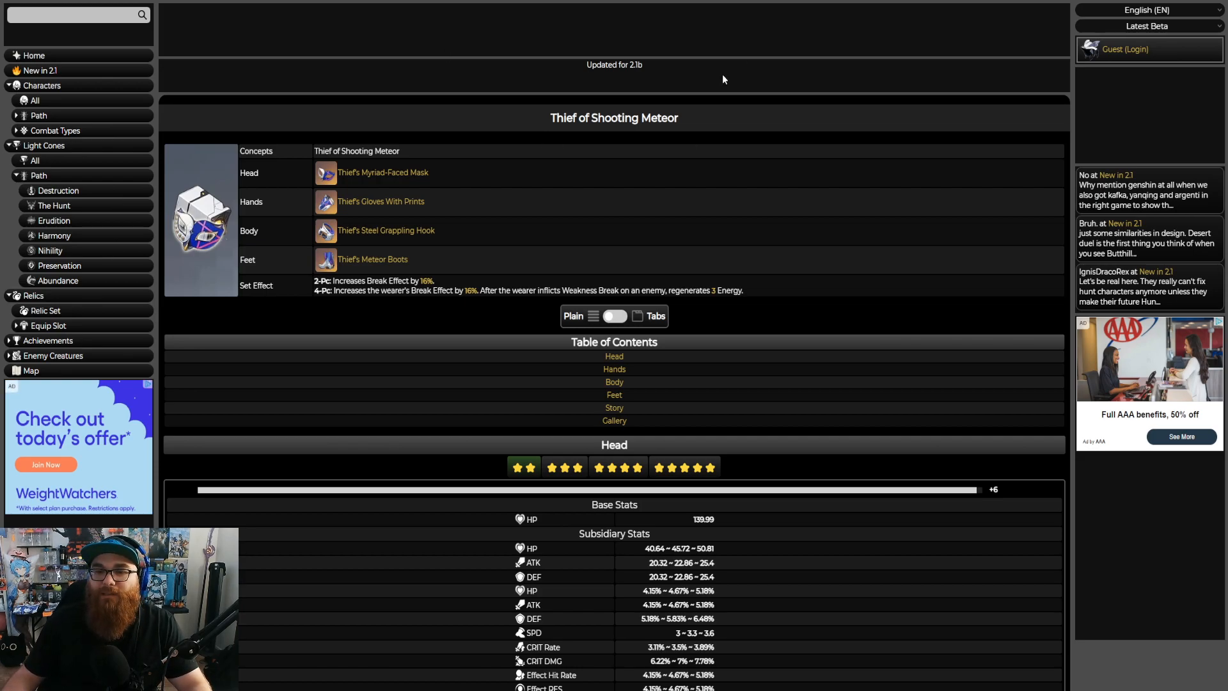
{"action": "mouse_move", "coordinate": [887, 80]}
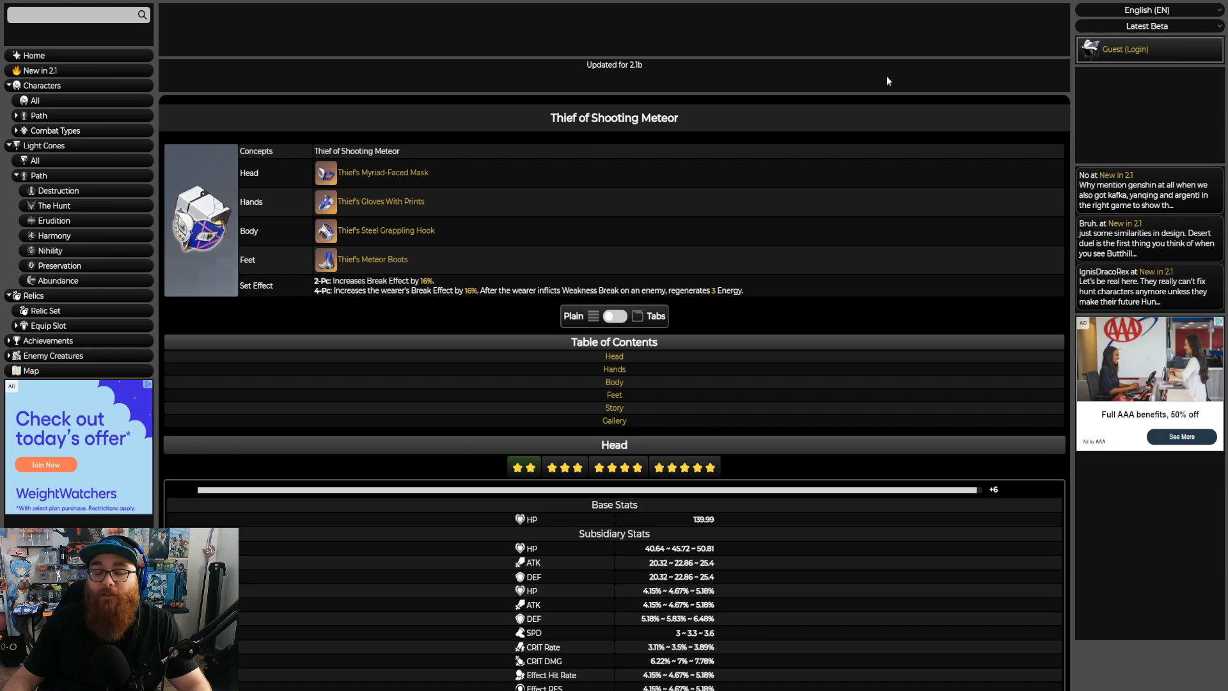
{"action": "mouse_move", "coordinate": [605, 92]}
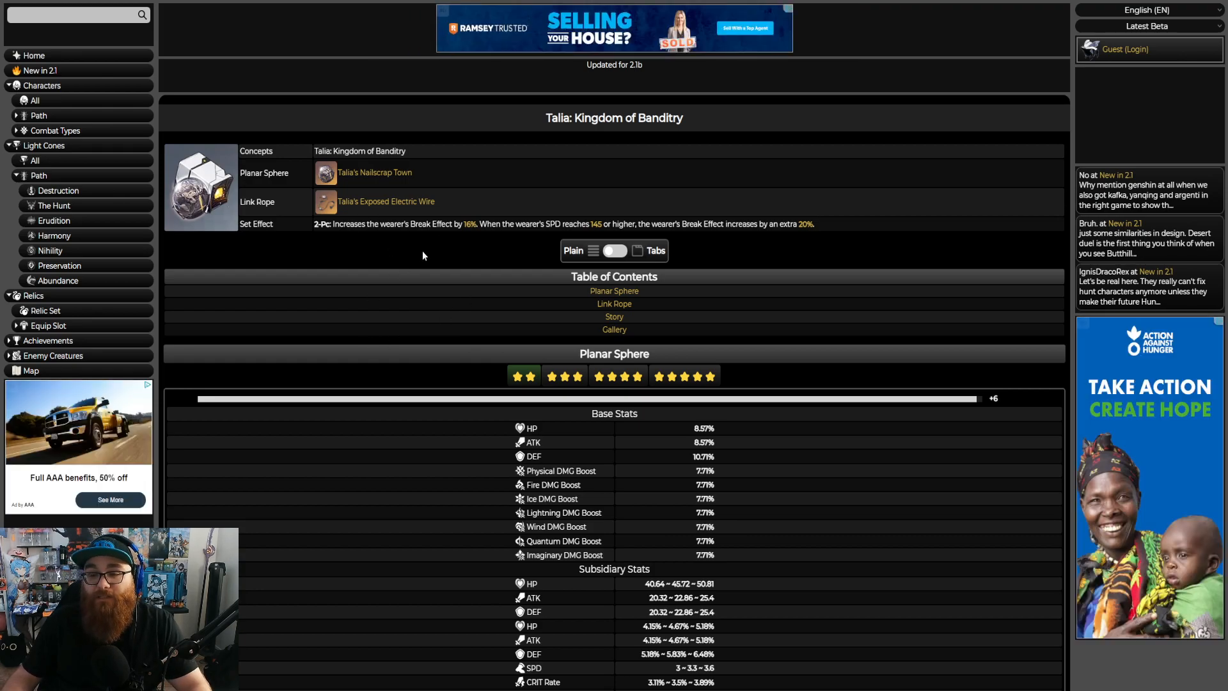
{"action": "mouse_move", "coordinate": [491, 239]}
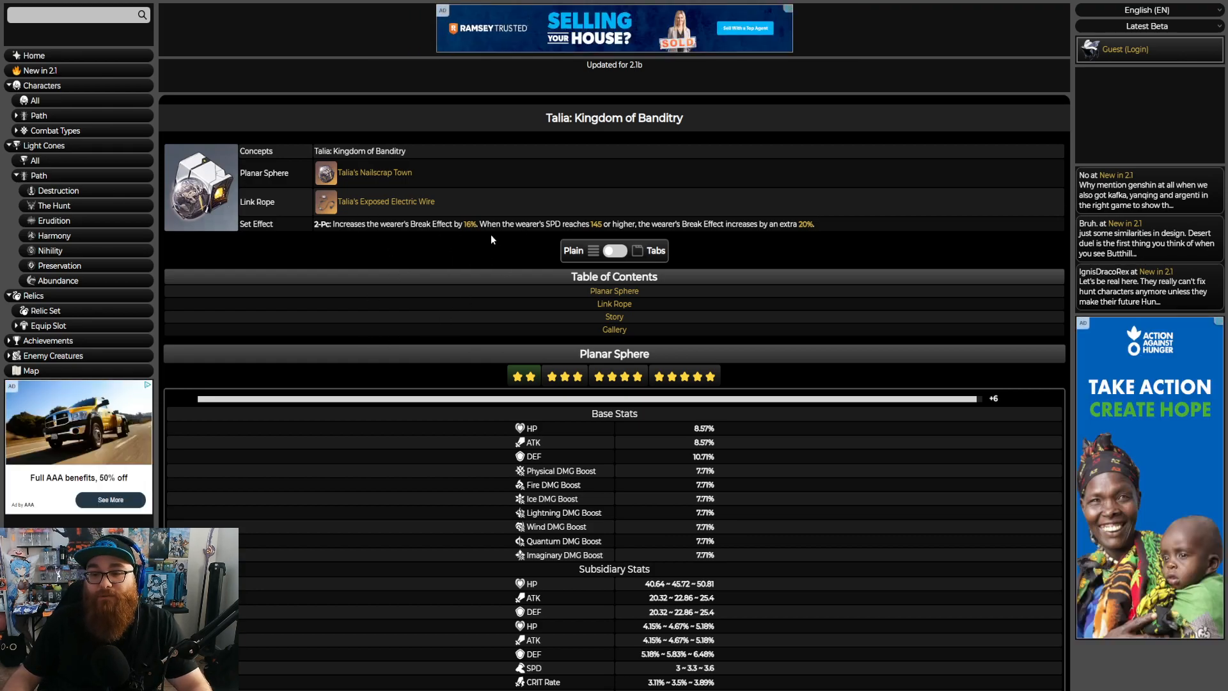
{"action": "mouse_move", "coordinate": [843, 201]}
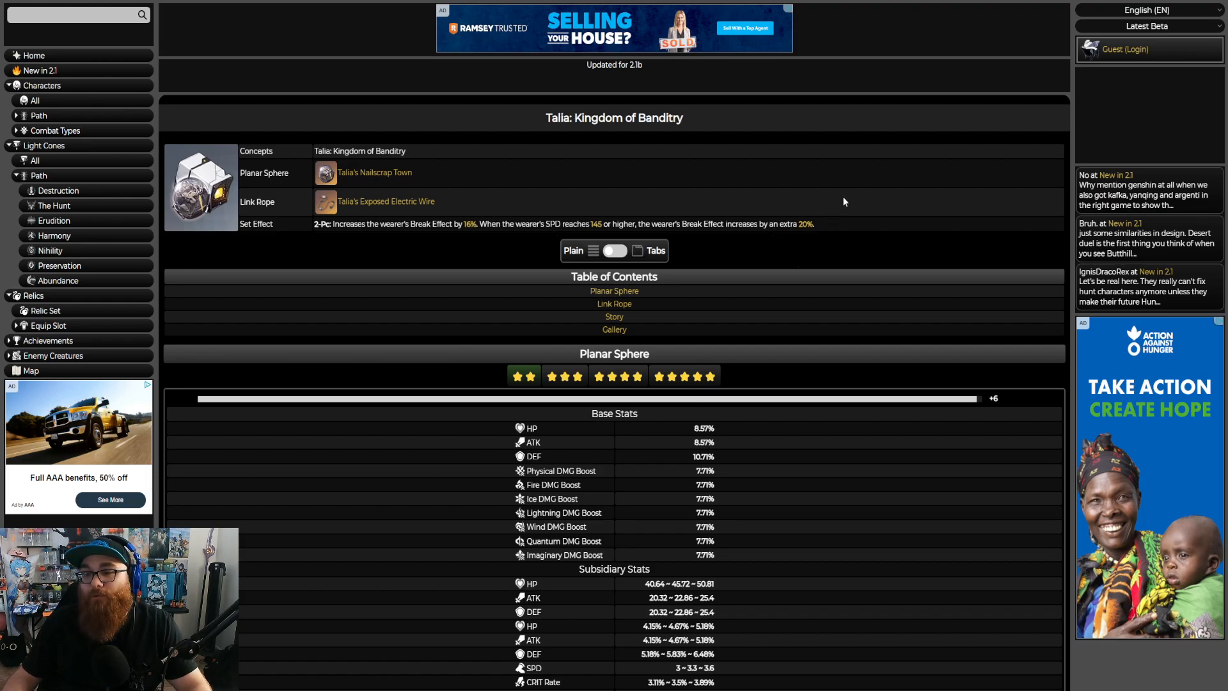
{"action": "mouse_move", "coordinate": [844, 259]}
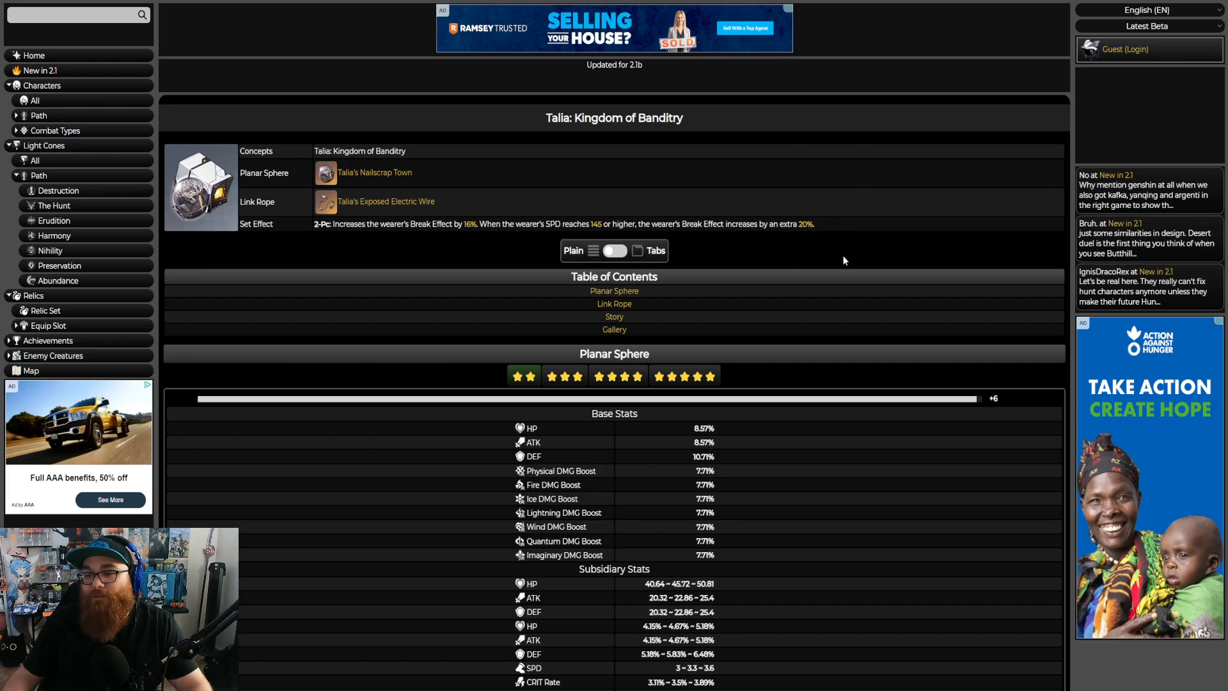
{"action": "mouse_move", "coordinate": [839, 225]}
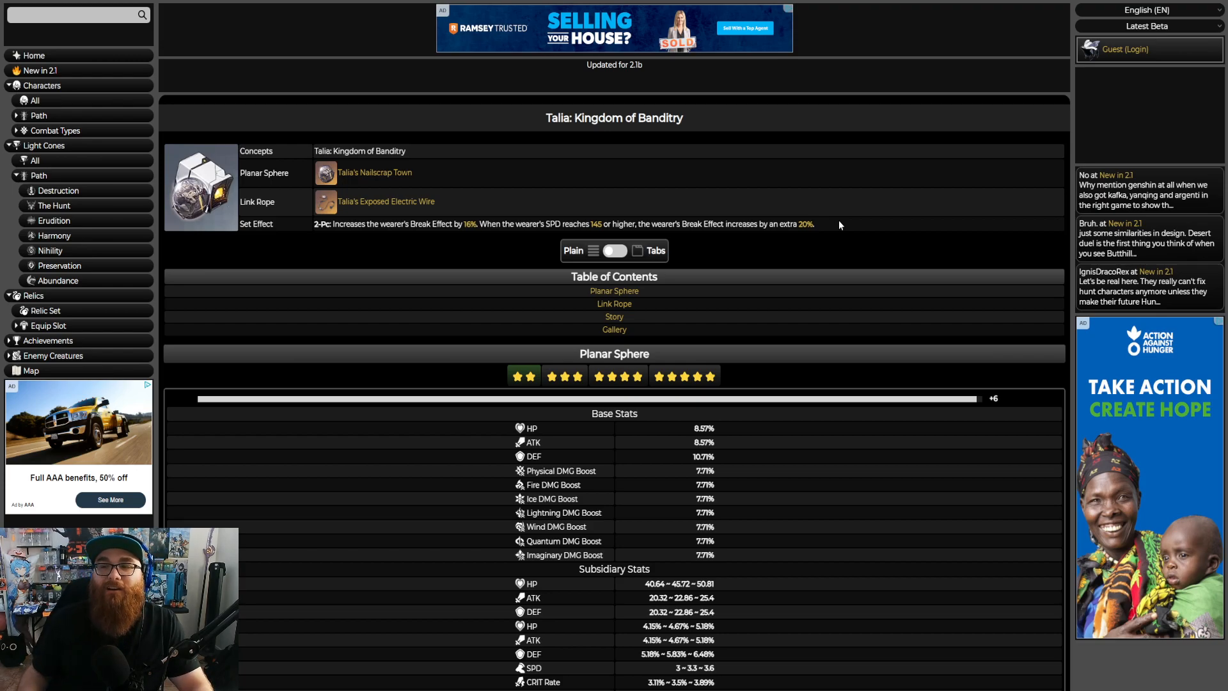
{"action": "mouse_move", "coordinate": [756, 104]}
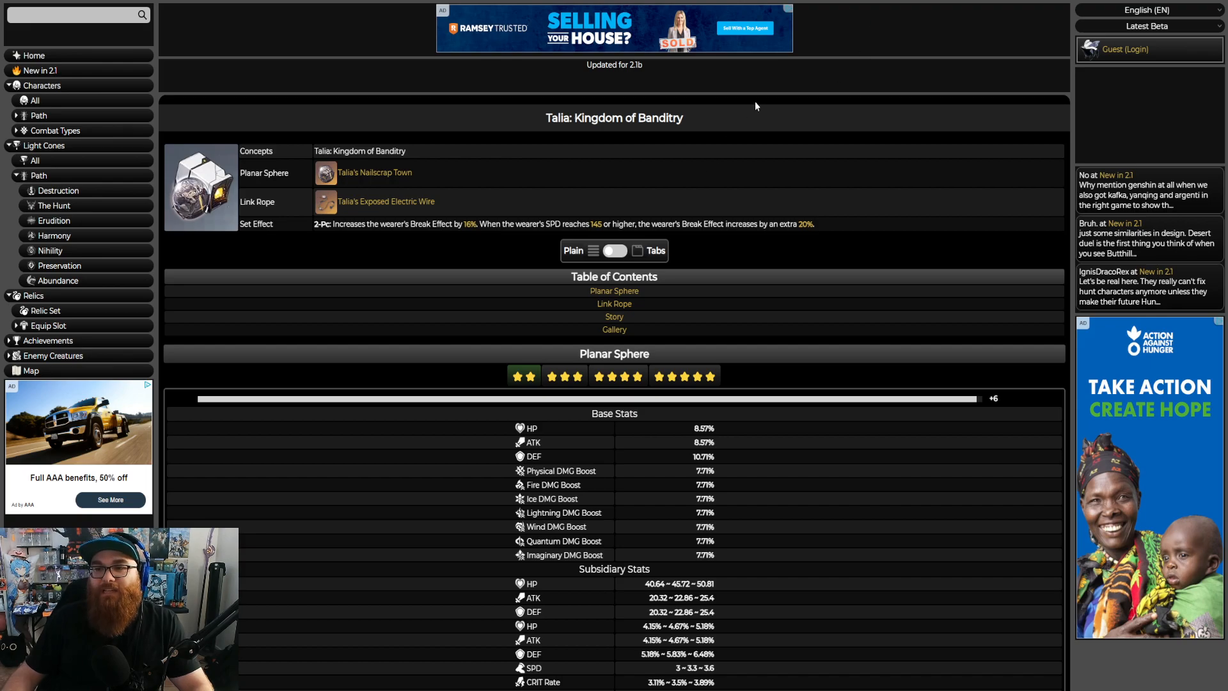
{"action": "mouse_move", "coordinate": [723, 27]}
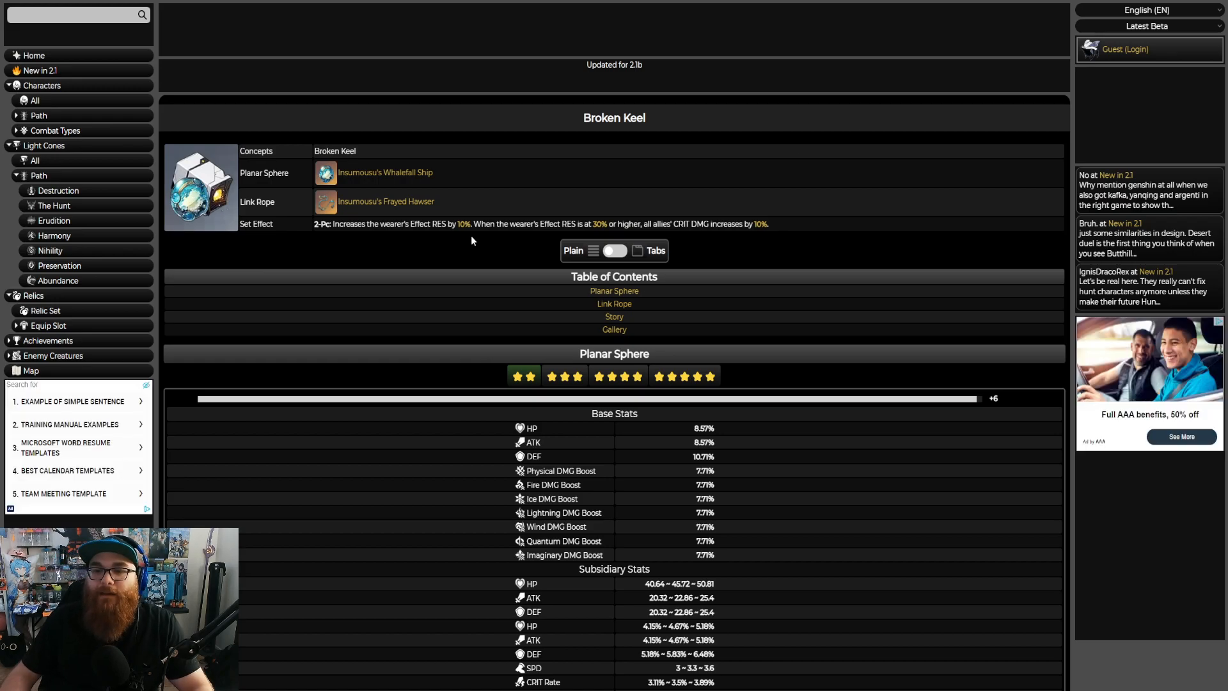
{"action": "mouse_move", "coordinate": [405, 253]}
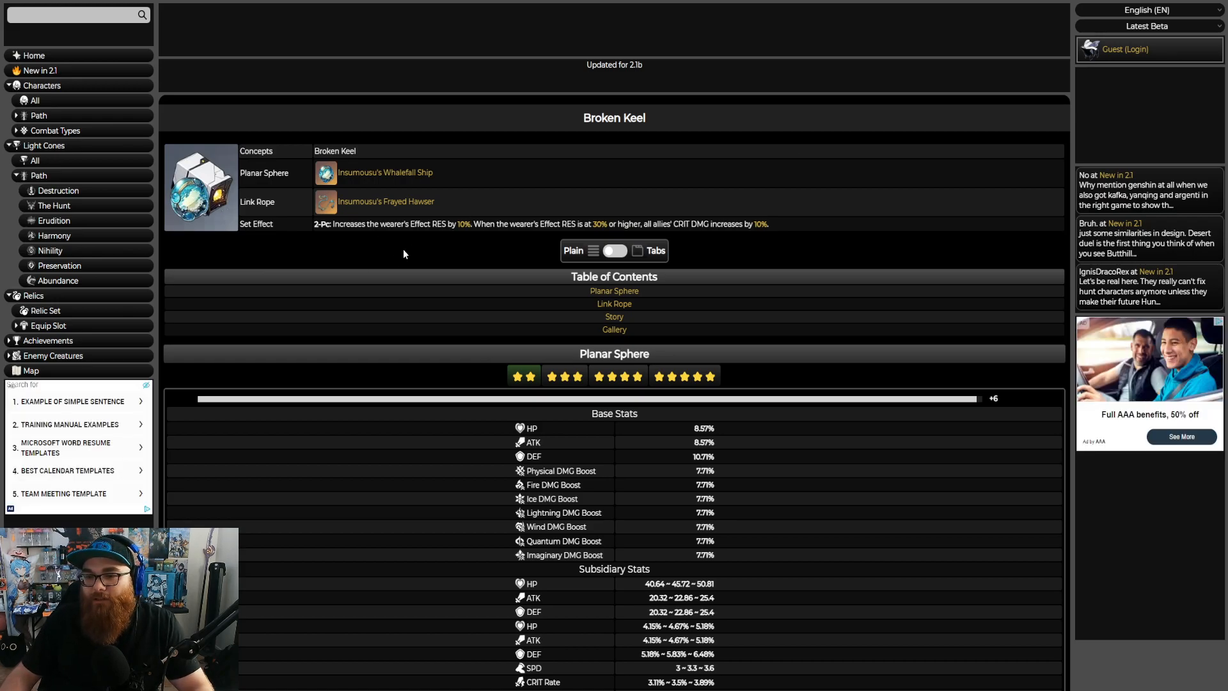
{"action": "mouse_move", "coordinate": [491, 244]}
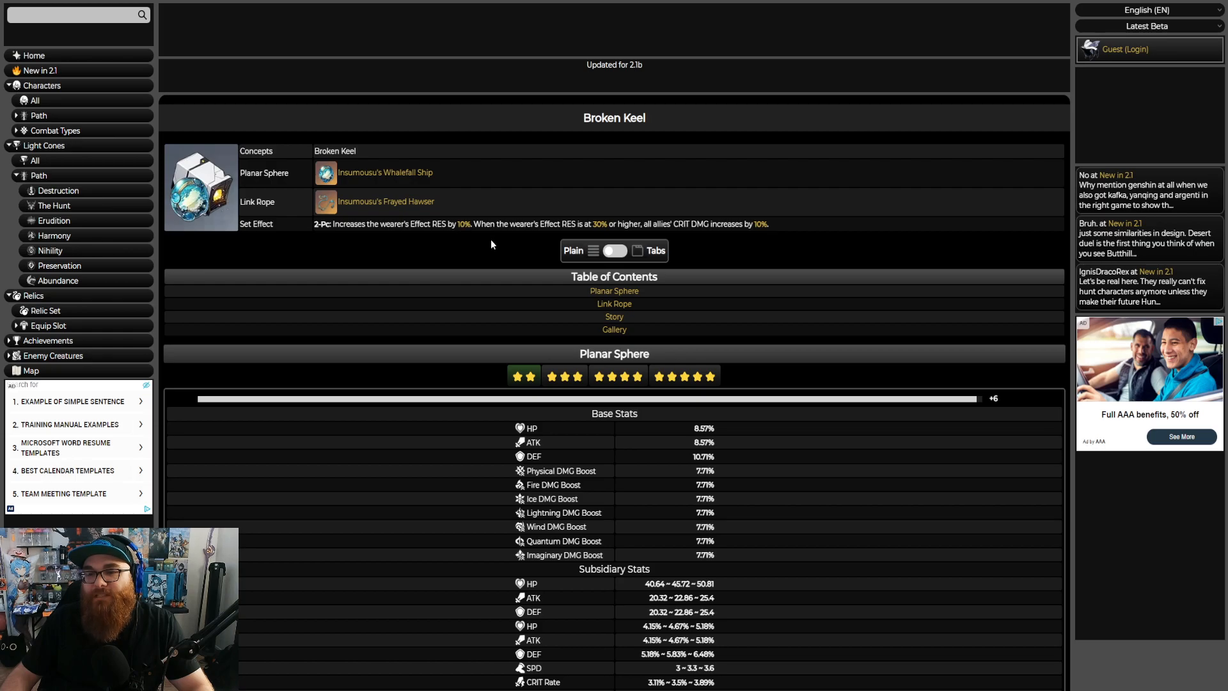
{"action": "mouse_move", "coordinate": [612, 241]}
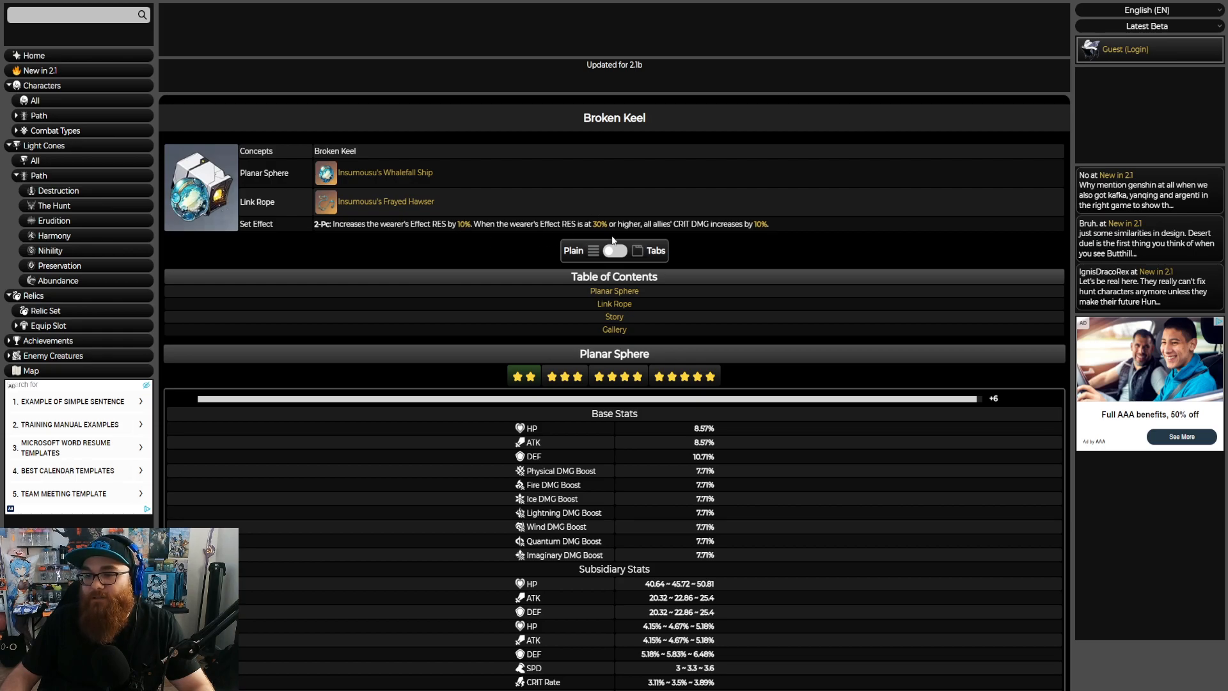
{"action": "mouse_move", "coordinate": [743, 261]}
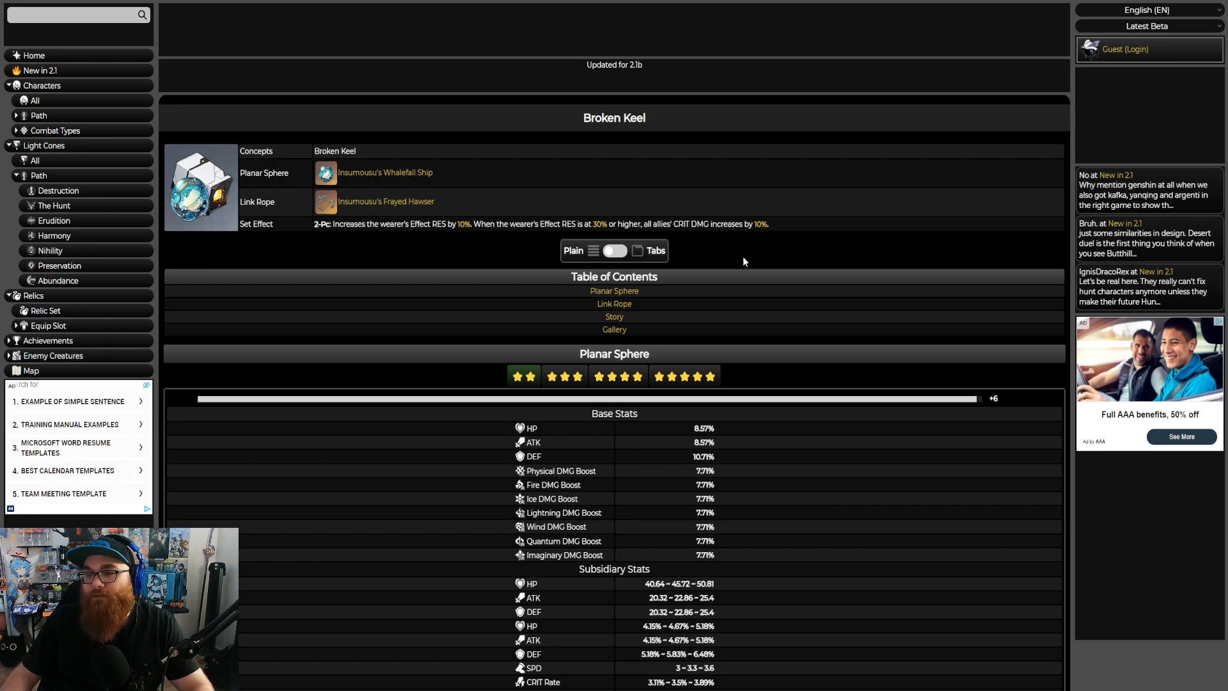
{"action": "mouse_move", "coordinate": [832, 420]}
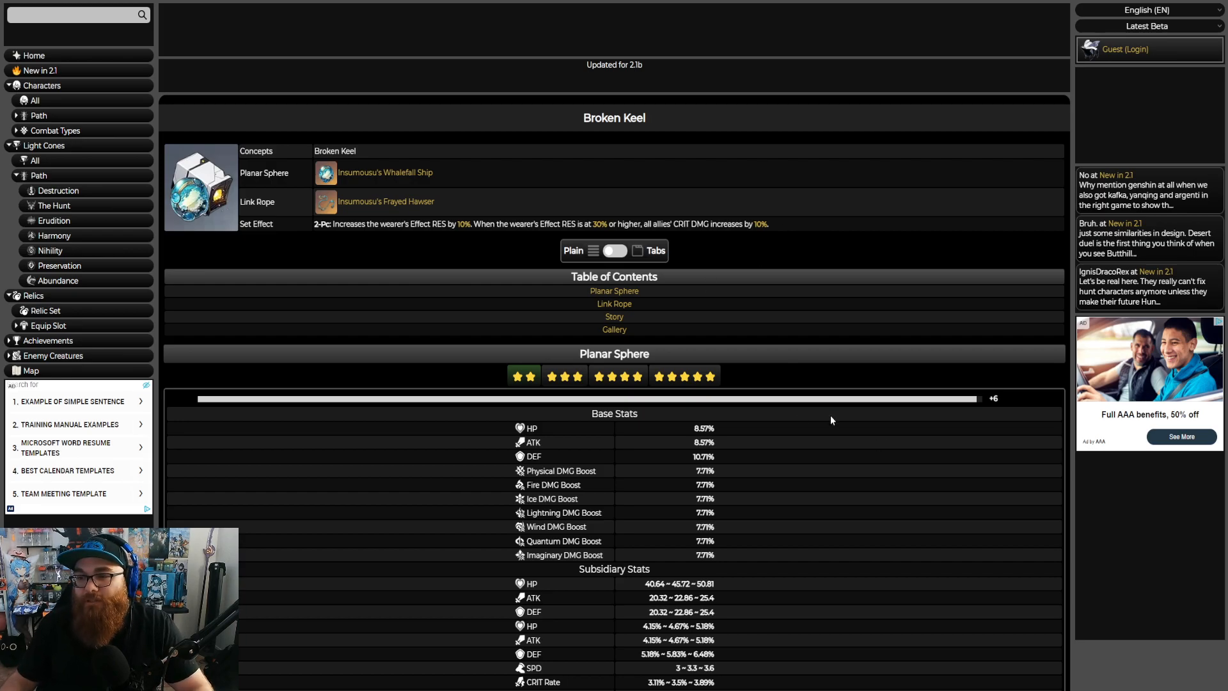
{"action": "mouse_move", "coordinate": [770, 427]}
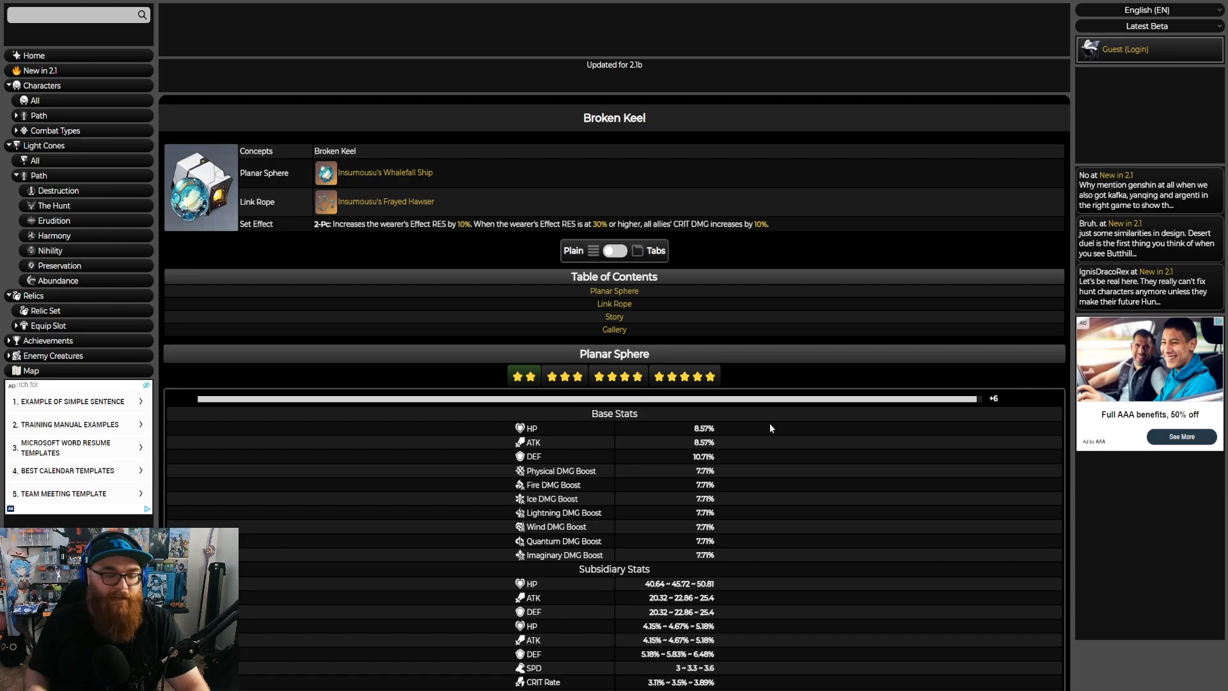
{"action": "mouse_move", "coordinate": [1028, 108]}
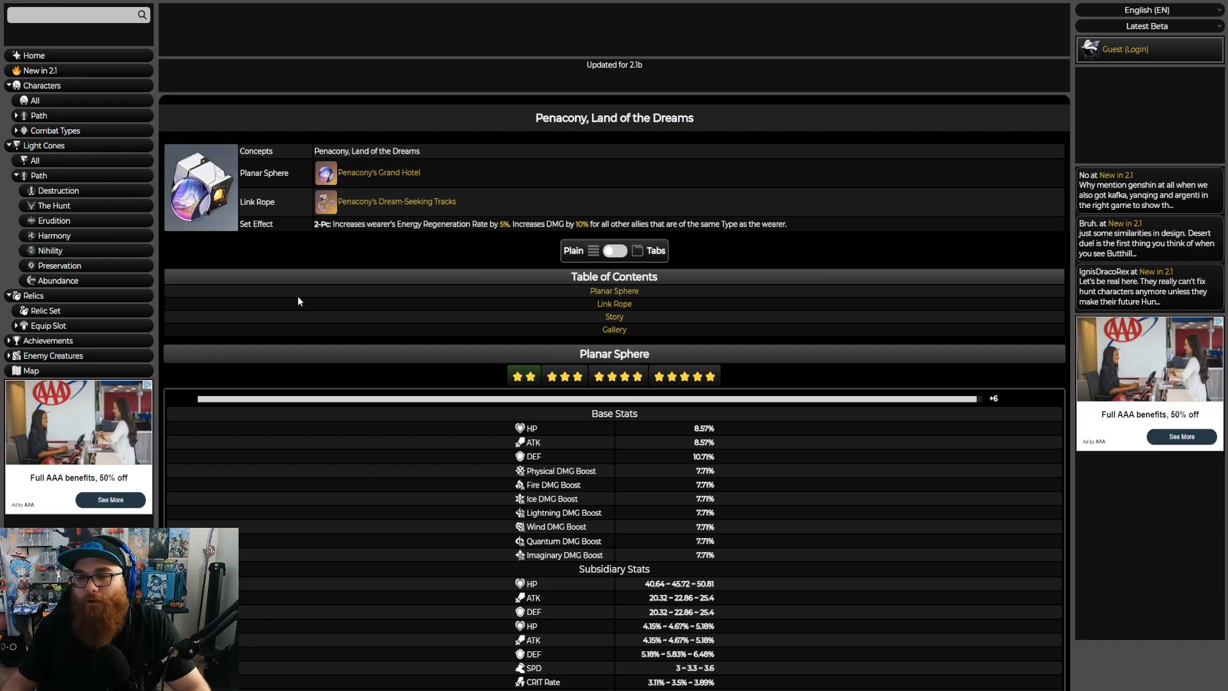
{"action": "mouse_move", "coordinate": [459, 242]}
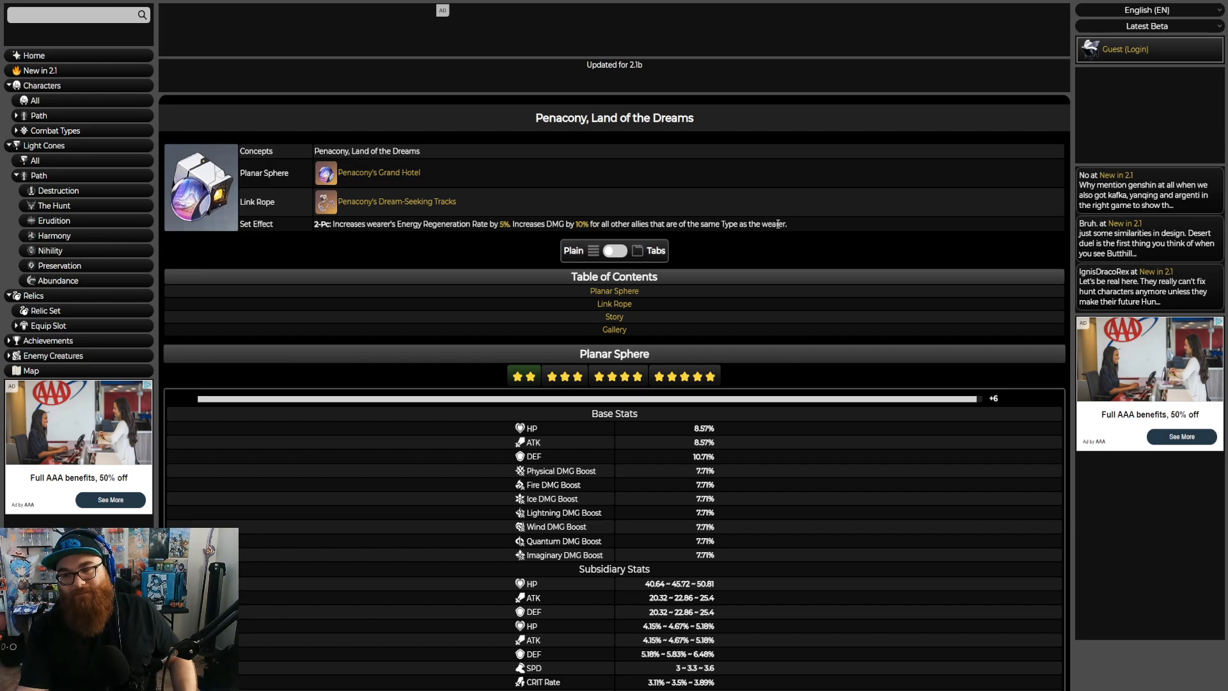
{"action": "mouse_move", "coordinate": [553, 256]}
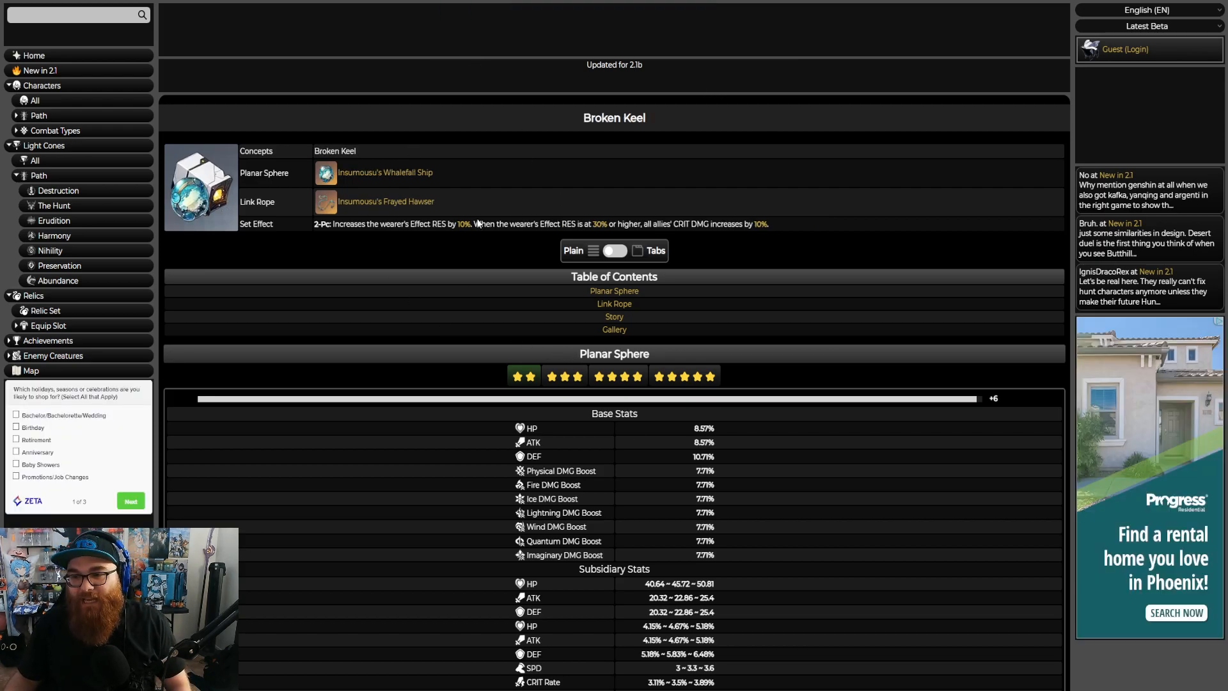
{"action": "mouse_move", "coordinate": [777, 326]}
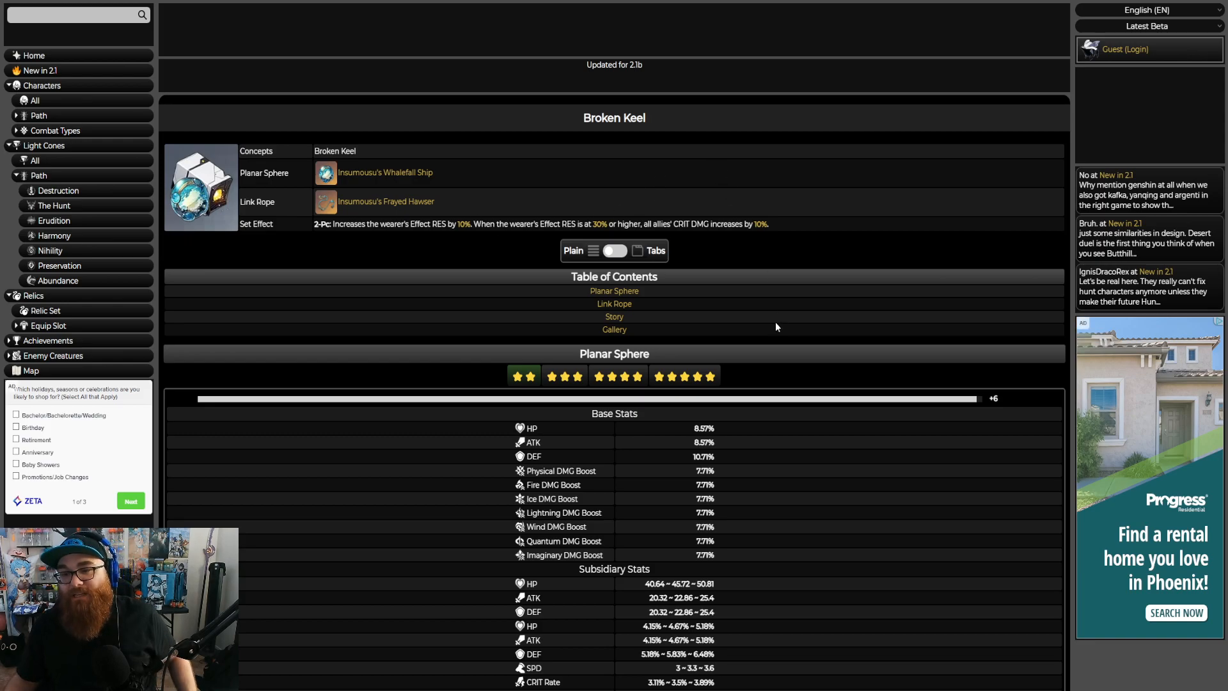